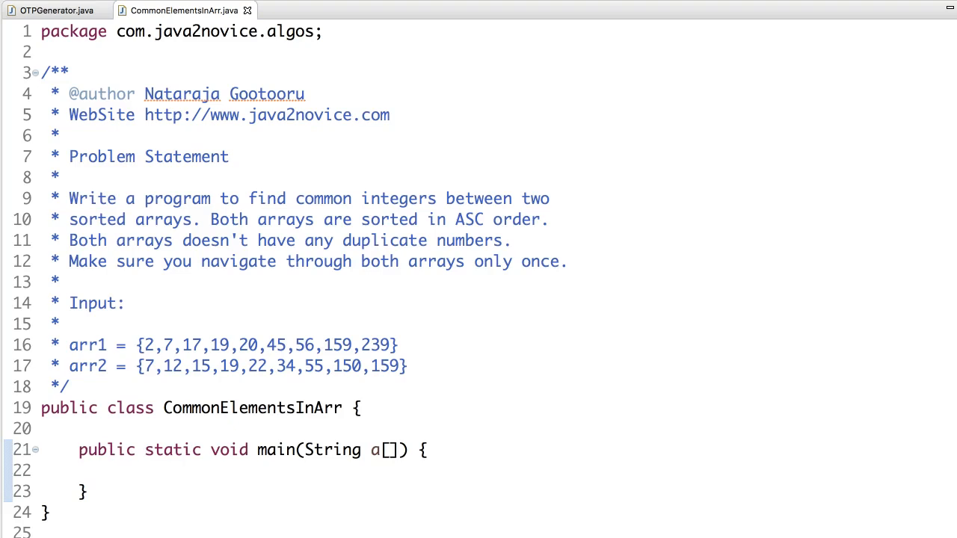
{"action": "mouse_move", "coordinate": [259, 417]}
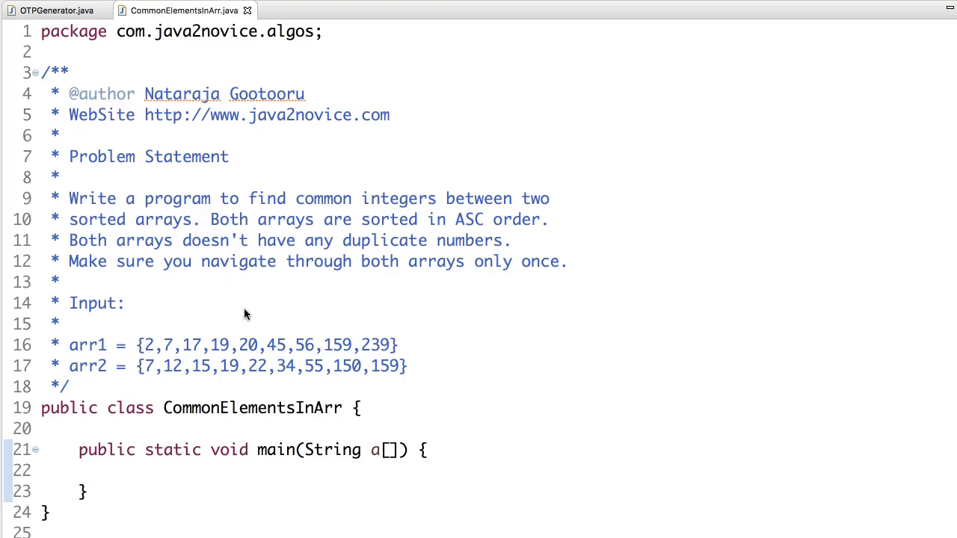
{"action": "mouse_move", "coordinate": [277, 306]}
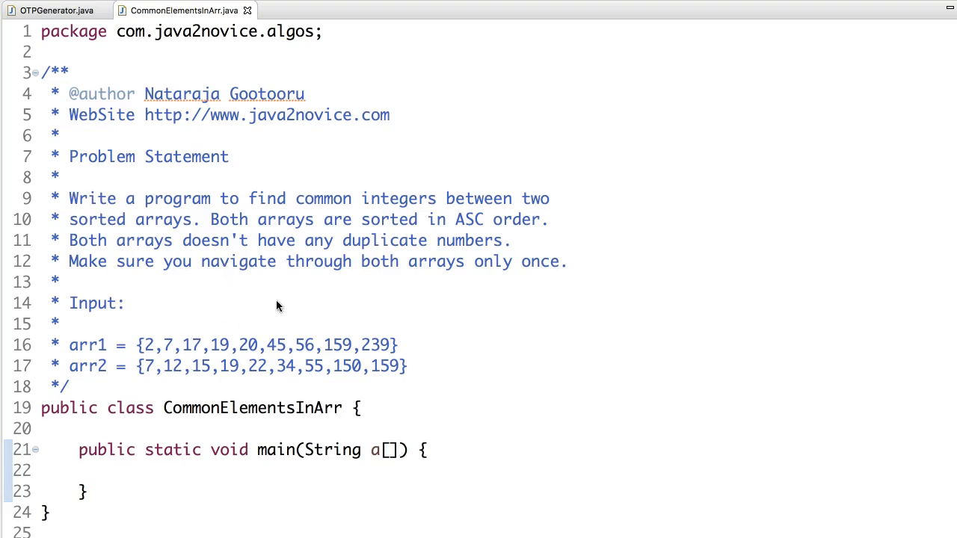
{"action": "mouse_move", "coordinate": [278, 317]}
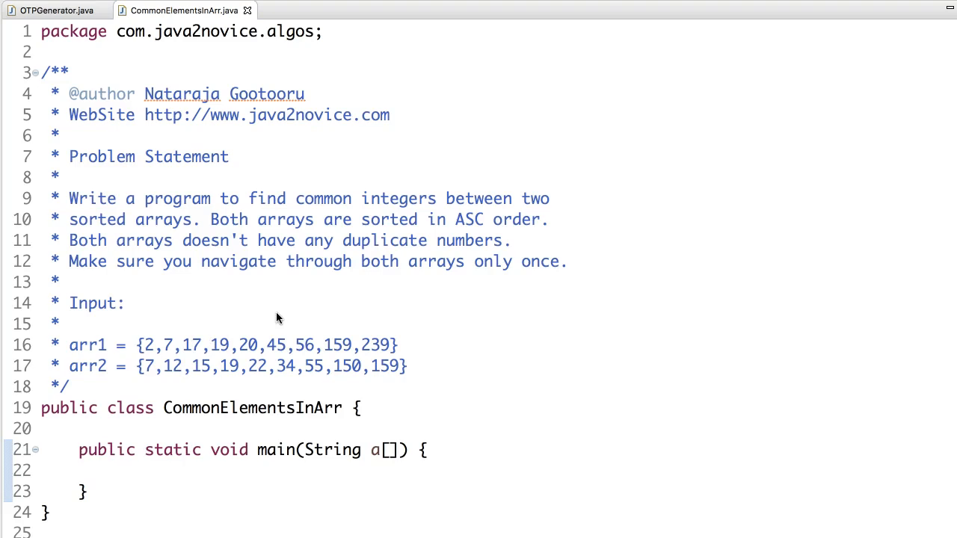
{"action": "mouse_move", "coordinate": [241, 370]}
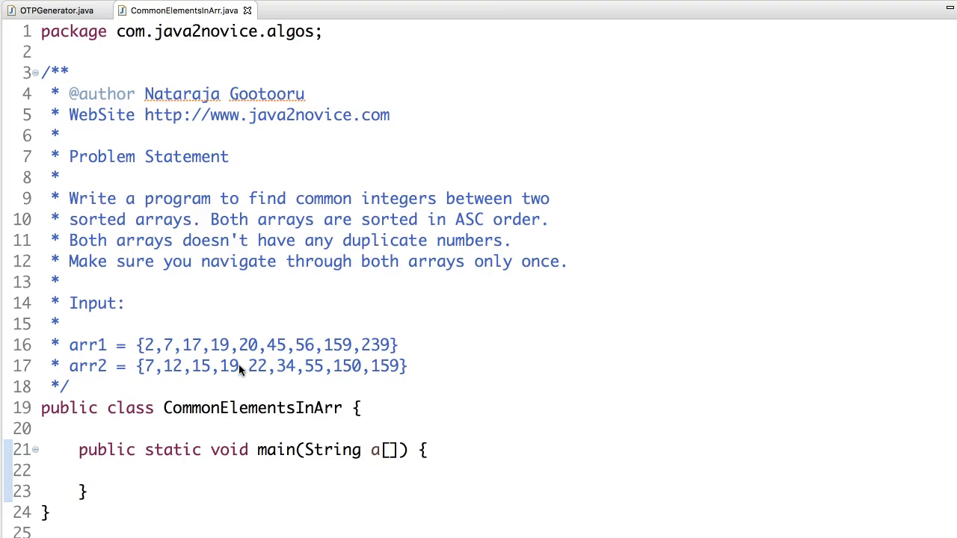
Declare int[] input1 = {2,7,17,19,20,45,56,159,239} and intput2 = {7,12,15,19,22,34,55,150,159} in main.
{"action": "scroll", "scroll_direction": "down", "scroll_amount": 3}
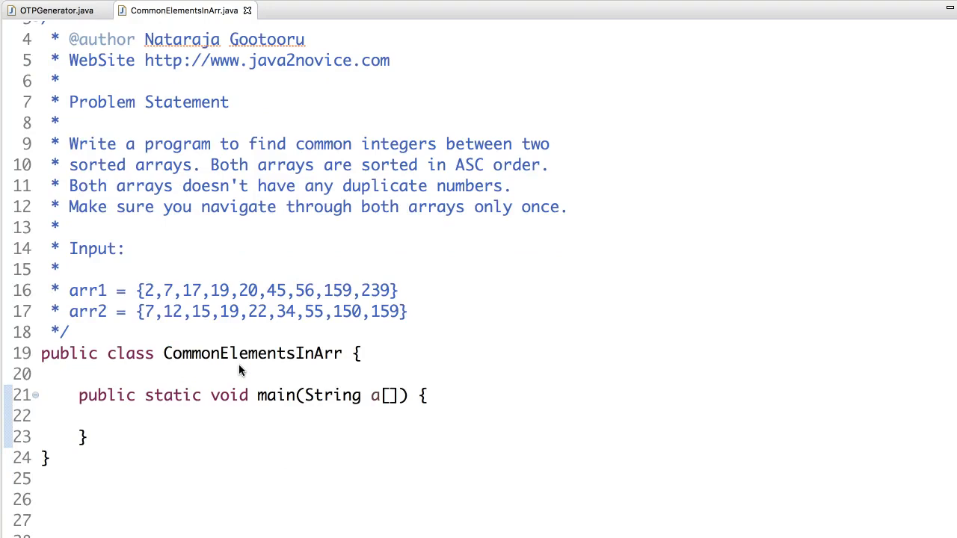
{"action": "mouse_move", "coordinate": [139, 314]}
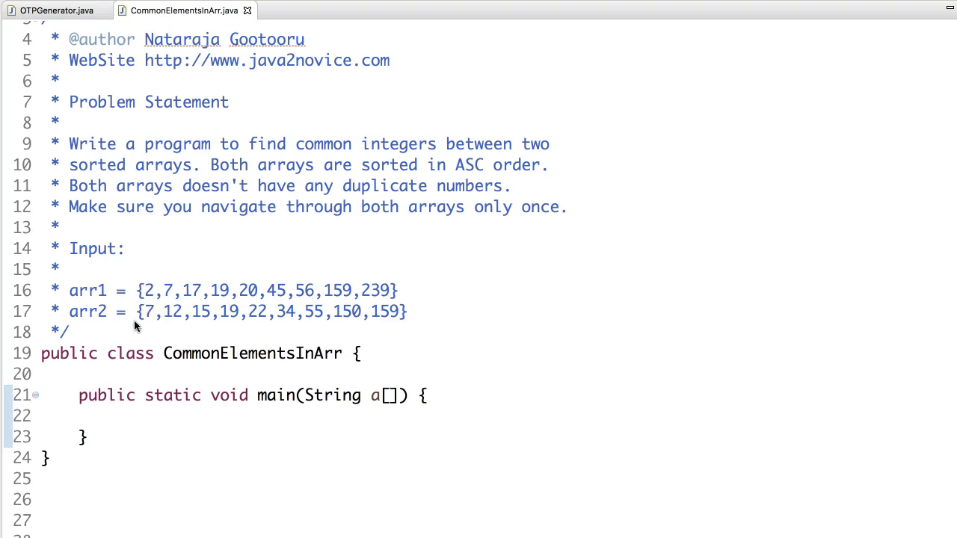
{"action": "mouse_move", "coordinate": [148, 309]}
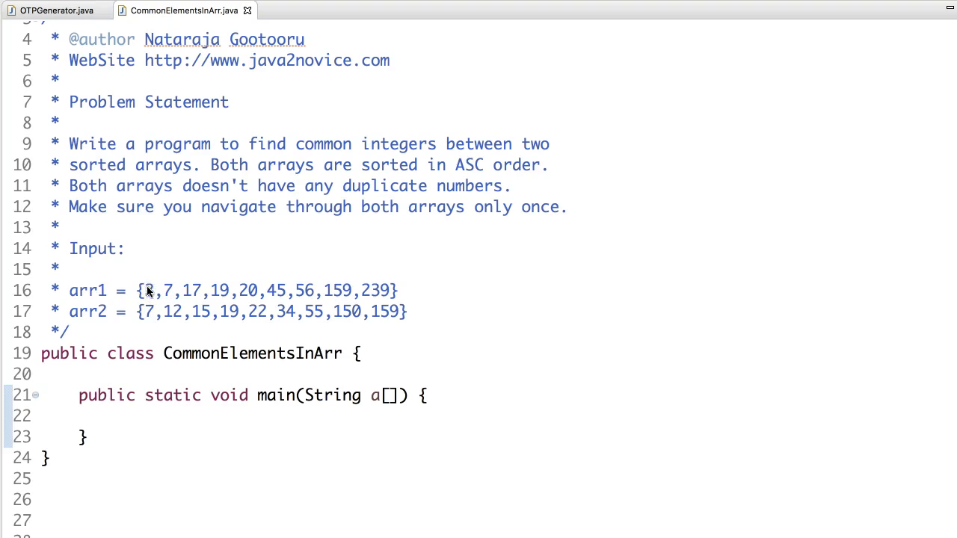
{"action": "mouse_move", "coordinate": [149, 294]}
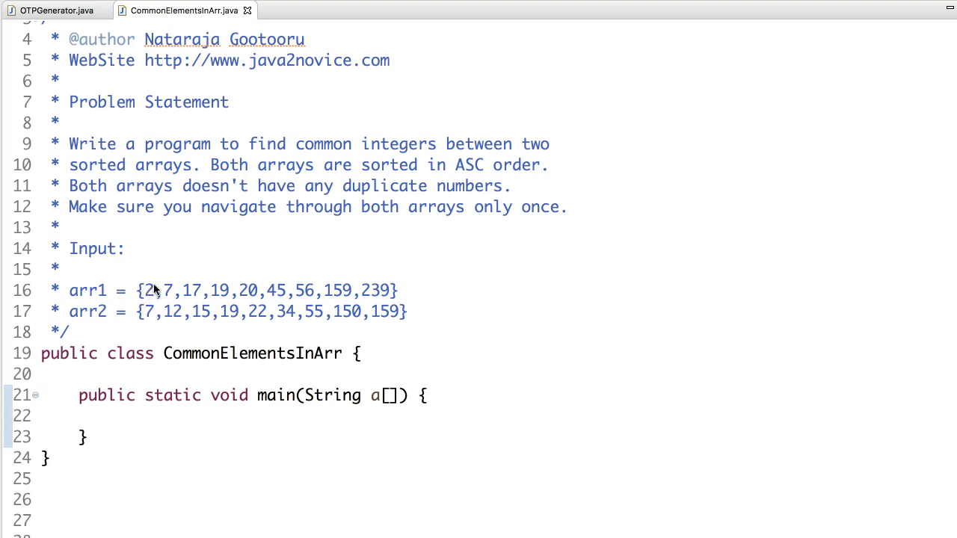
{"action": "mouse_move", "coordinate": [151, 313]}
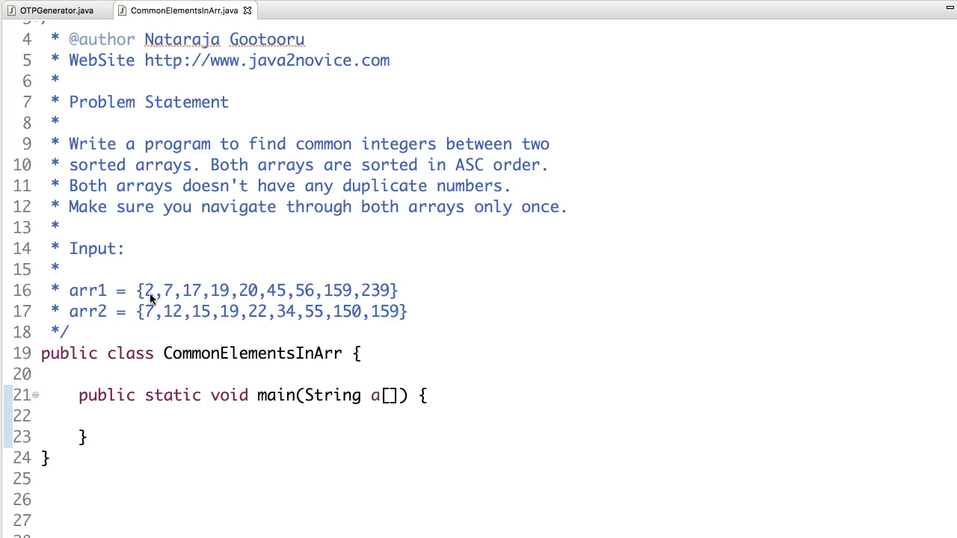
{"action": "mouse_move", "coordinate": [149, 300]}
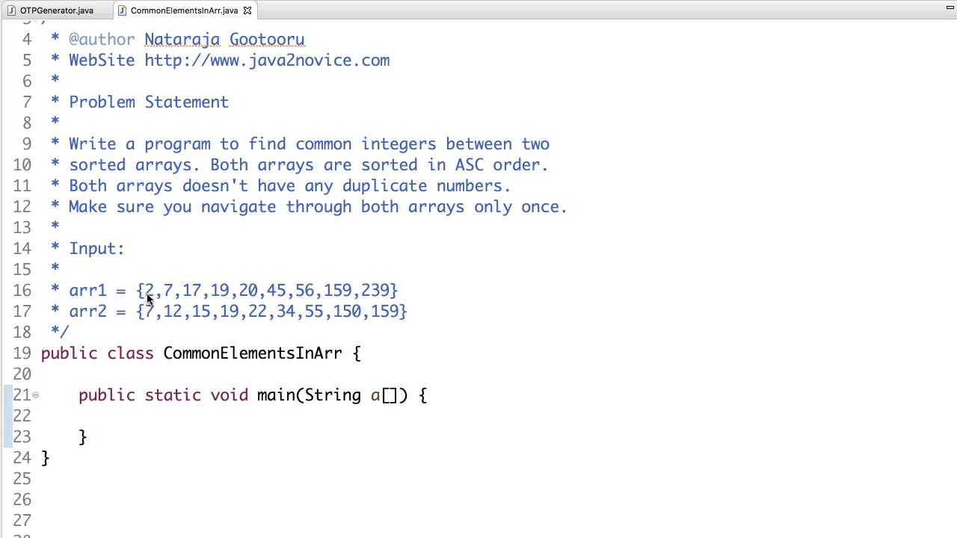
{"action": "mouse_move", "coordinate": [149, 316]}
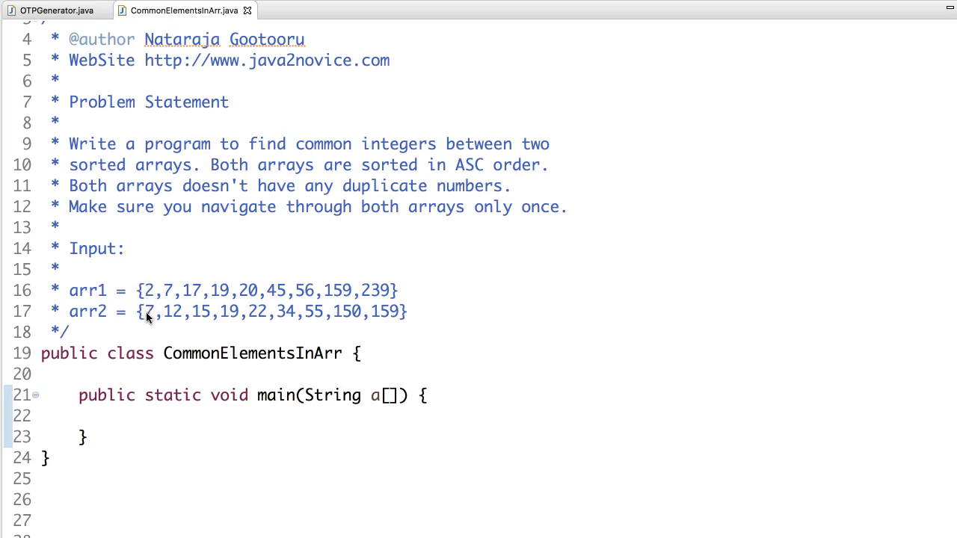
{"action": "mouse_move", "coordinate": [148, 290]}
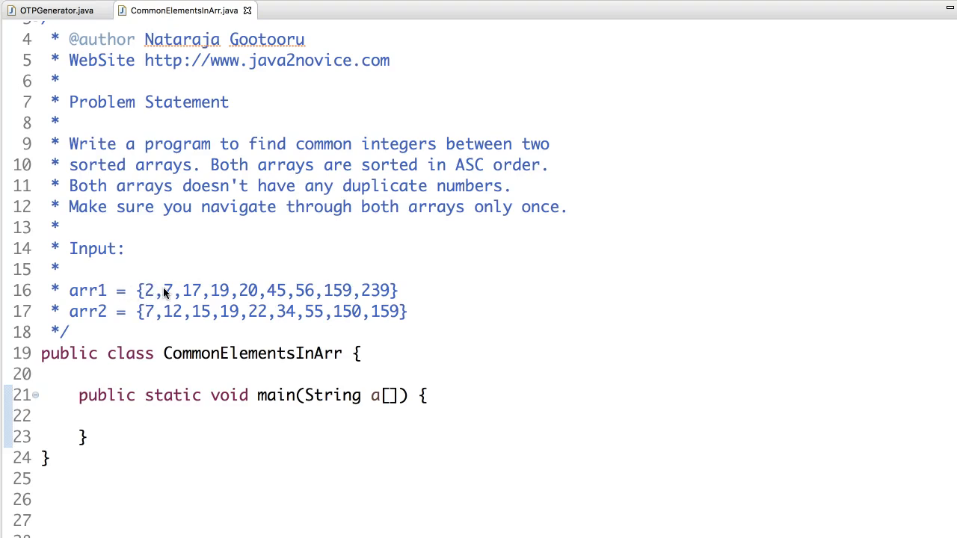
{"action": "mouse_move", "coordinate": [170, 283]}
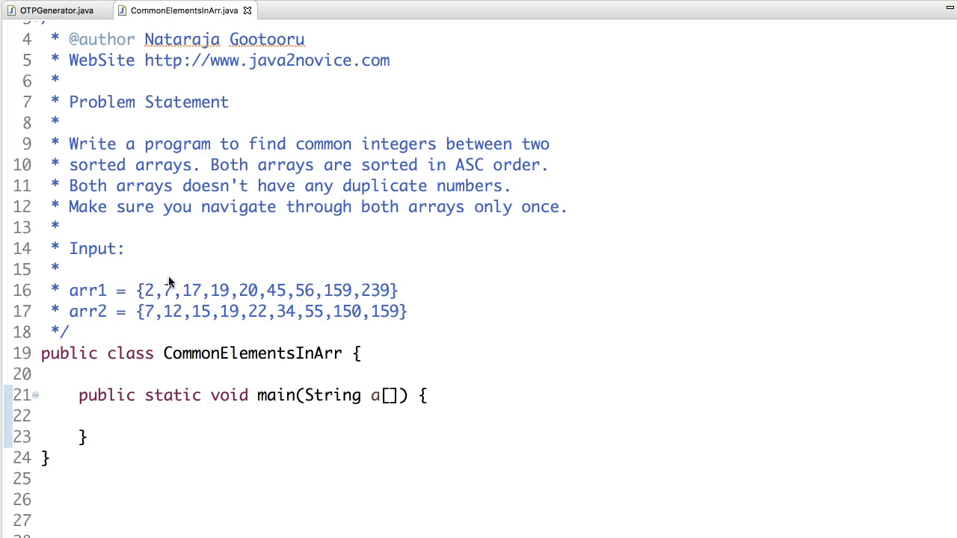
{"action": "mouse_move", "coordinate": [150, 311]}
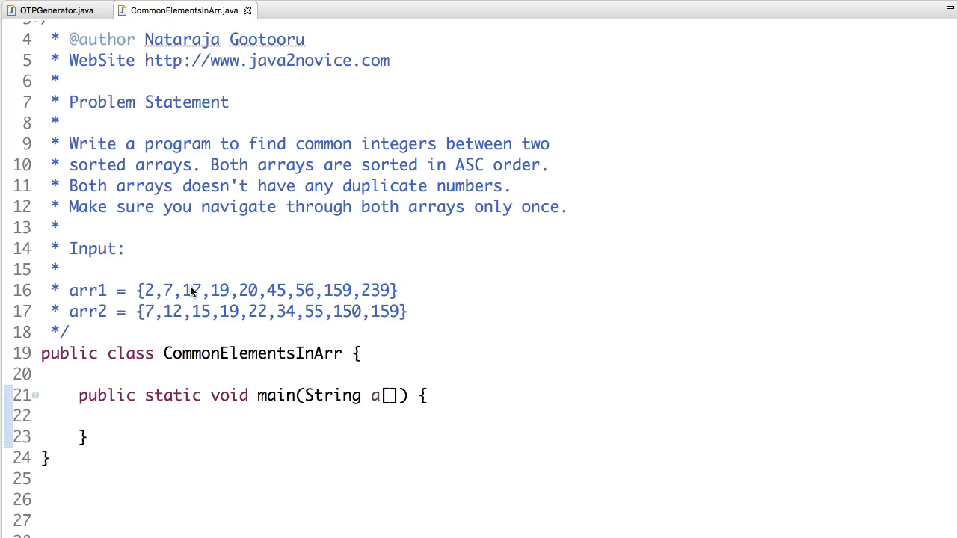
{"action": "mouse_move", "coordinate": [195, 288]}
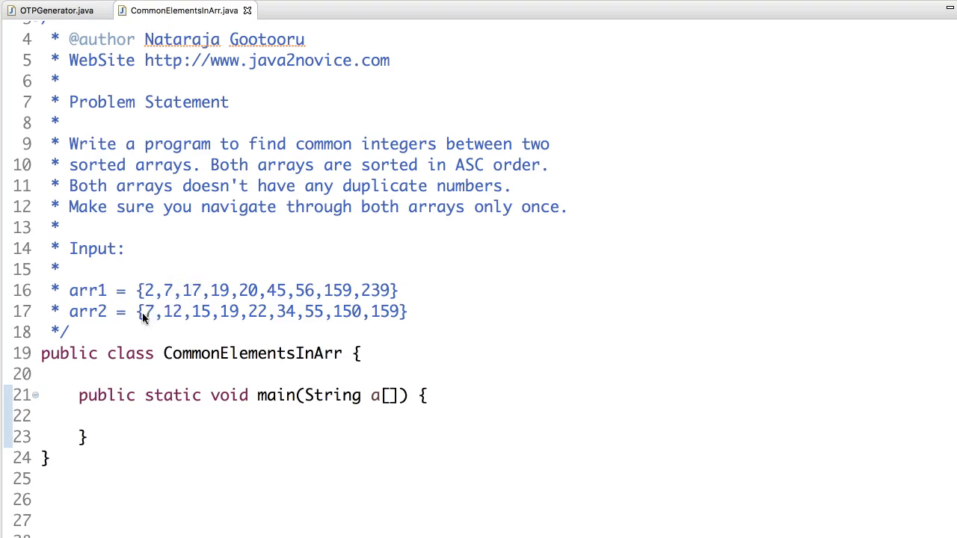
{"action": "mouse_move", "coordinate": [180, 298]}
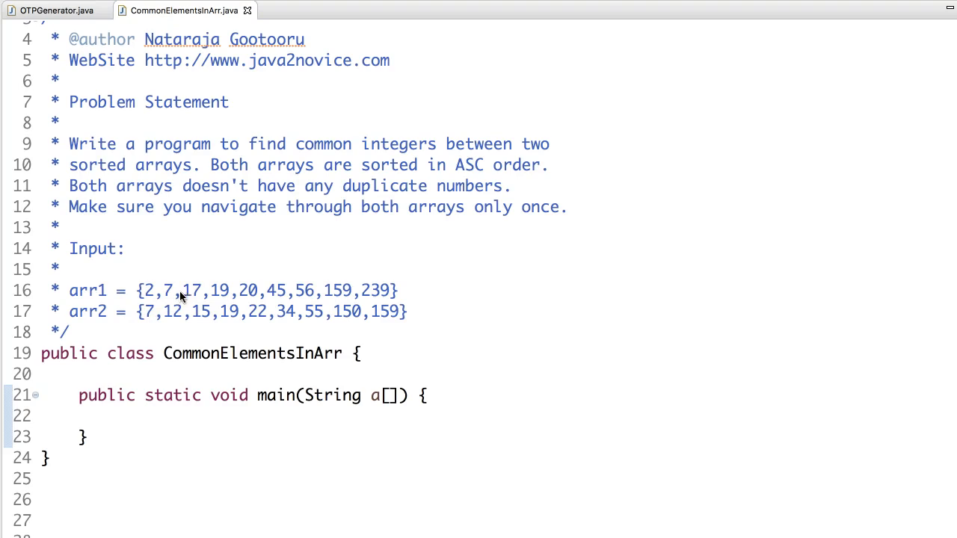
{"action": "mouse_move", "coordinate": [157, 322]}
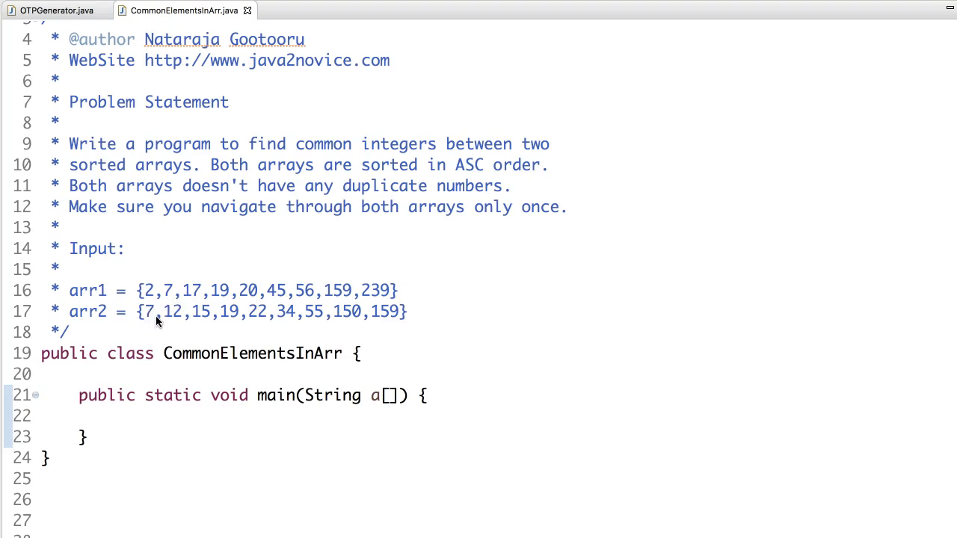
{"action": "mouse_move", "coordinate": [191, 296]}
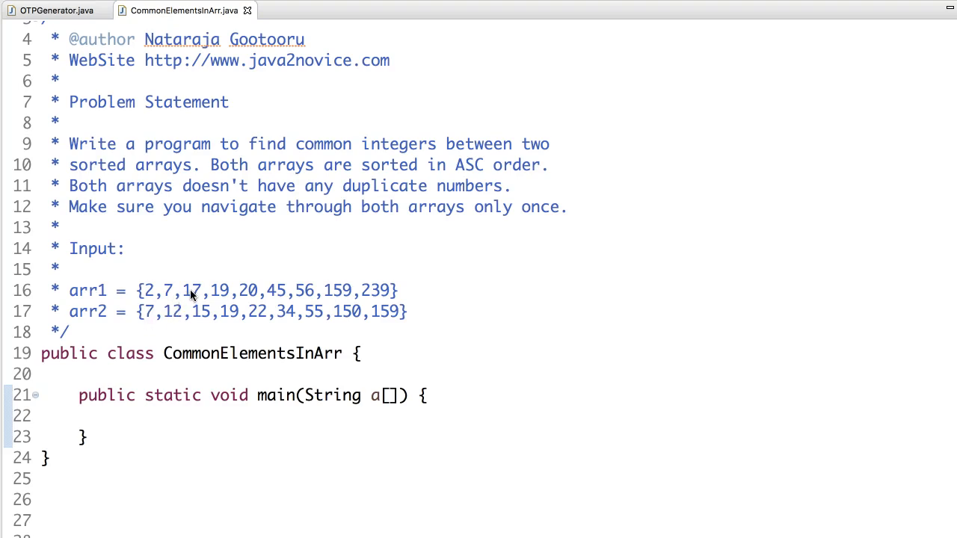
{"action": "mouse_move", "coordinate": [168, 320]}
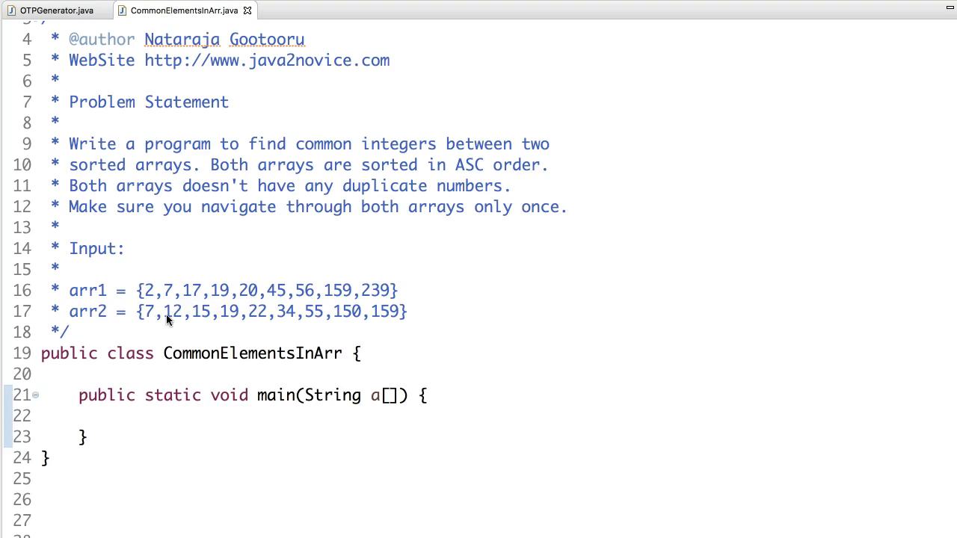
{"action": "mouse_move", "coordinate": [179, 315]}
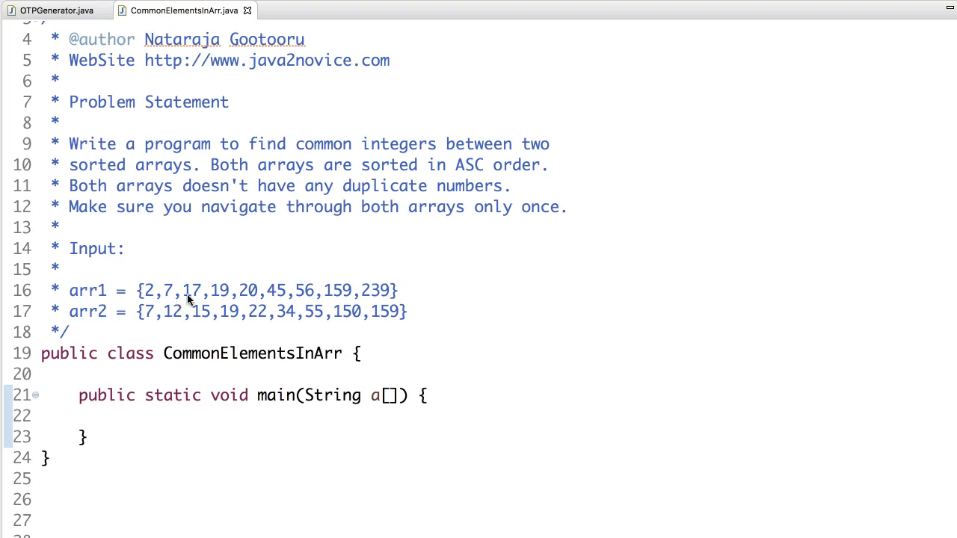
{"action": "mouse_move", "coordinate": [201, 320]}
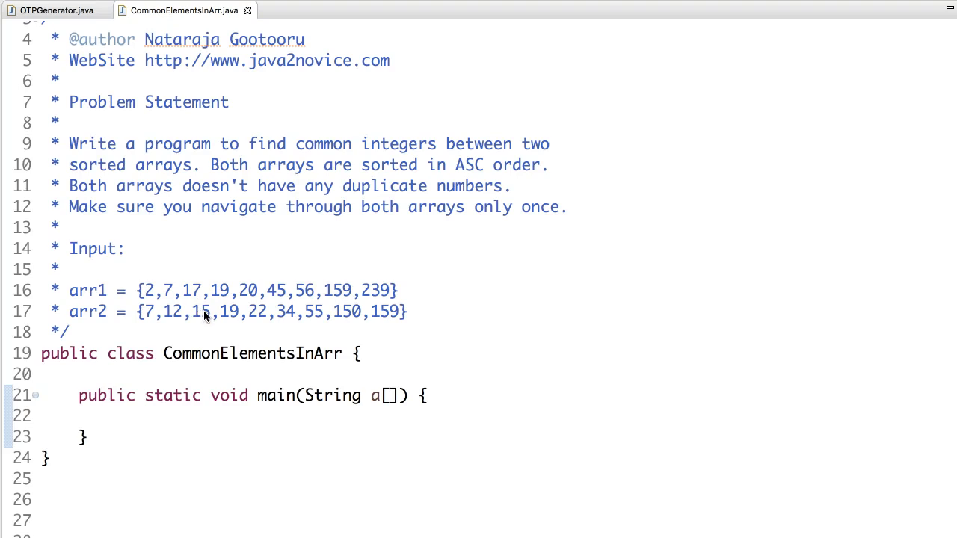
{"action": "mouse_move", "coordinate": [202, 310]}
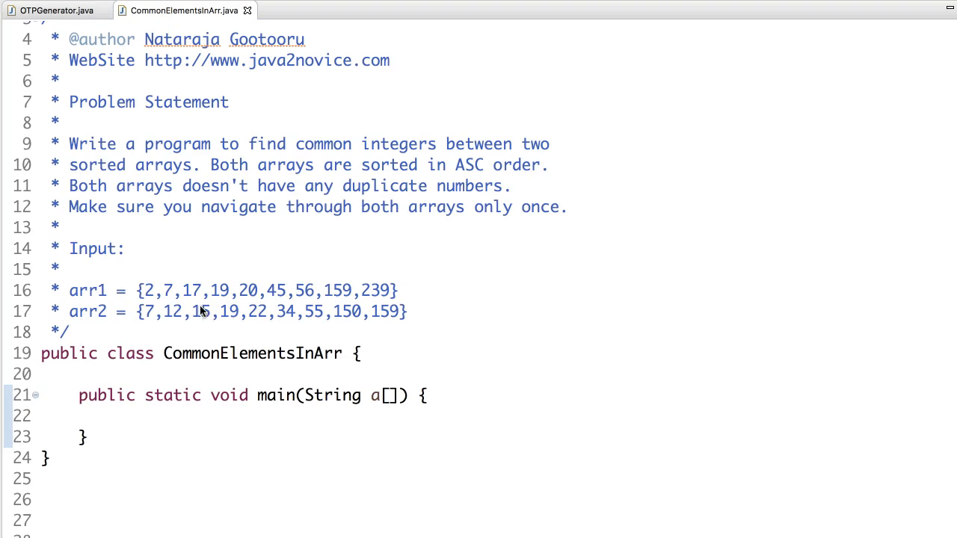
{"action": "mouse_move", "coordinate": [215, 317]}
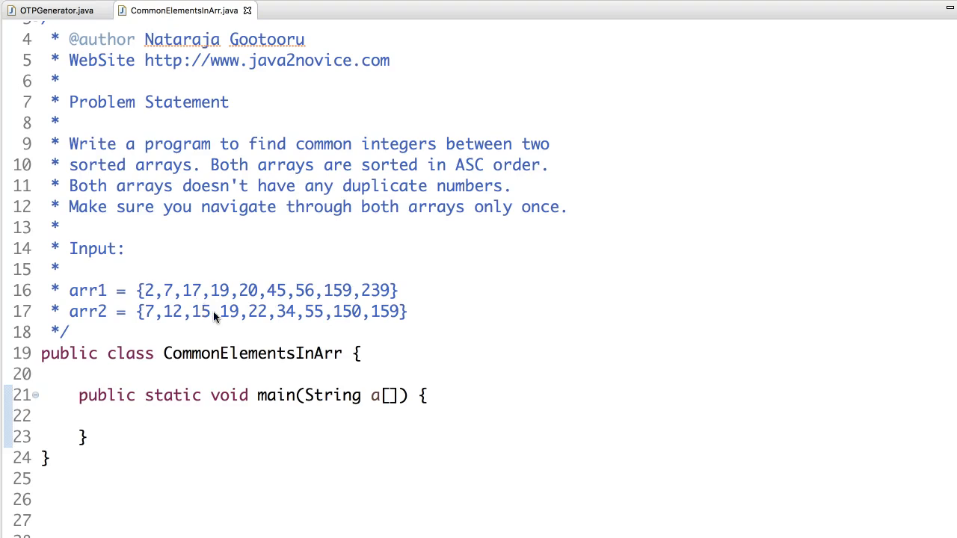
{"action": "mouse_move", "coordinate": [228, 320]}
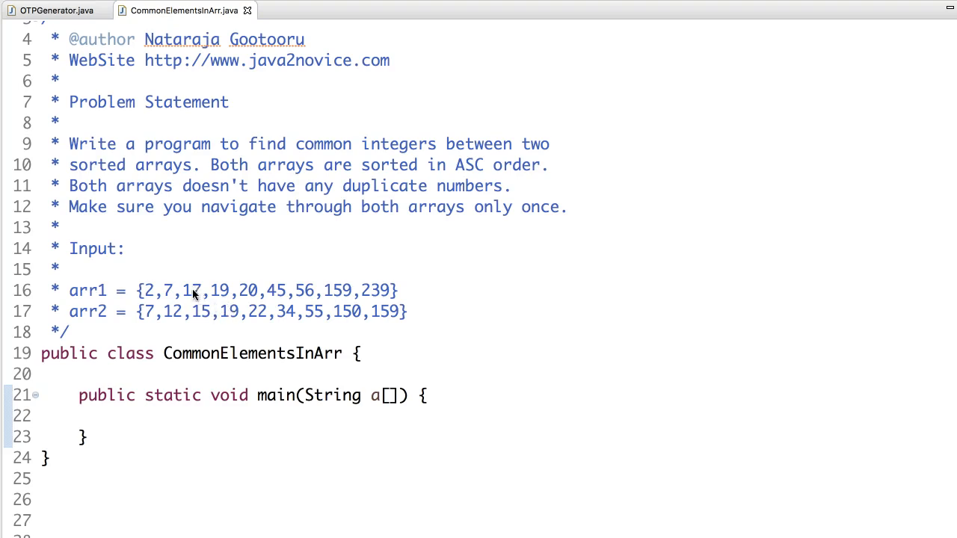
{"action": "mouse_move", "coordinate": [224, 297]}
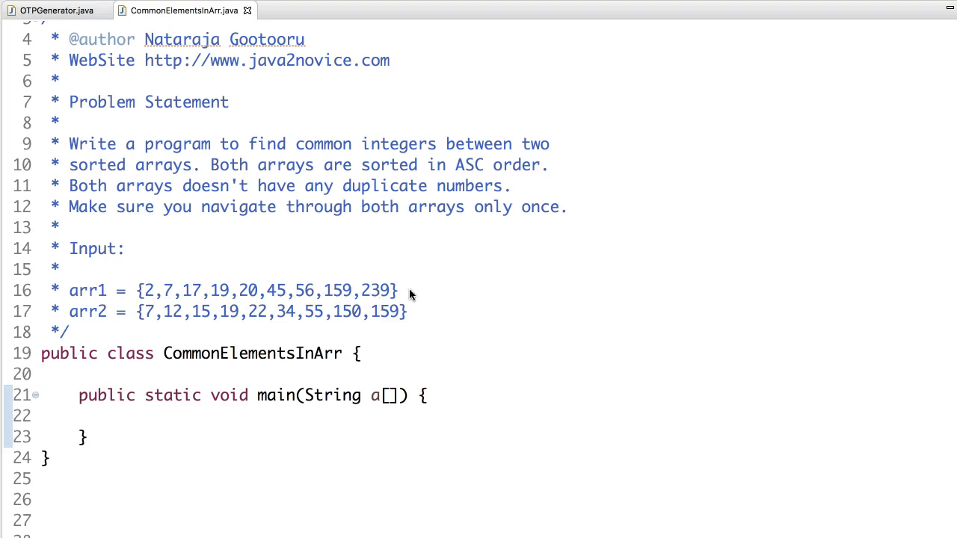
{"action": "mouse_move", "coordinate": [359, 300]}
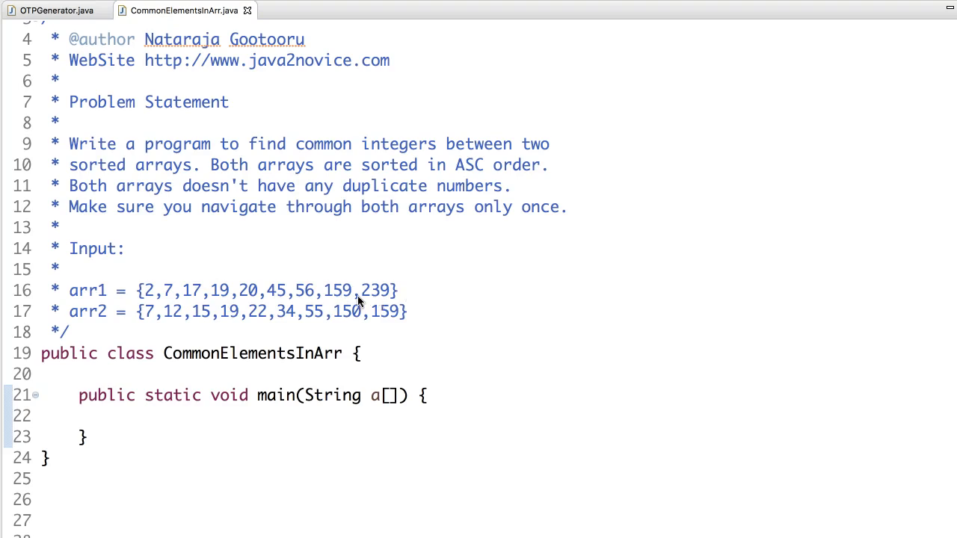
{"action": "mouse_move", "coordinate": [291, 421]}
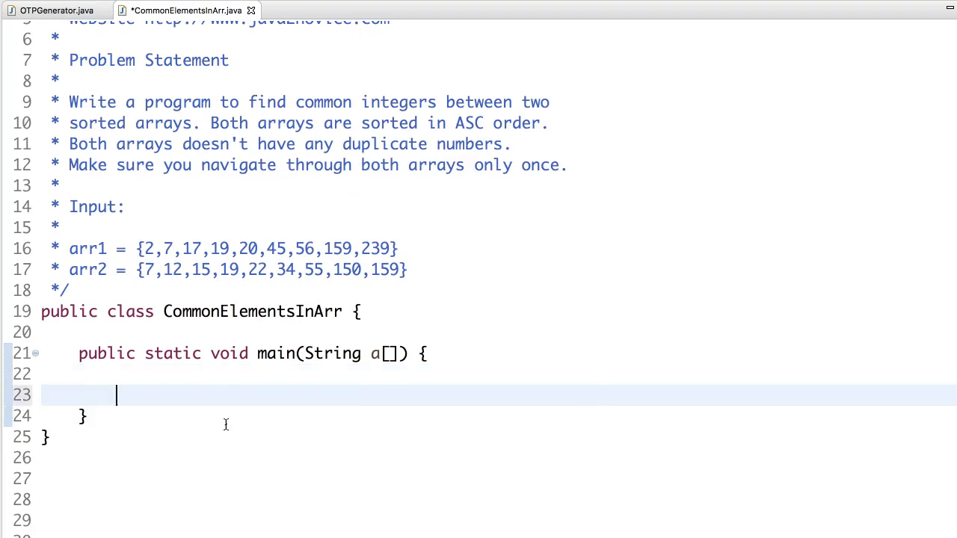
{"action": "type", "text": "int[]"}
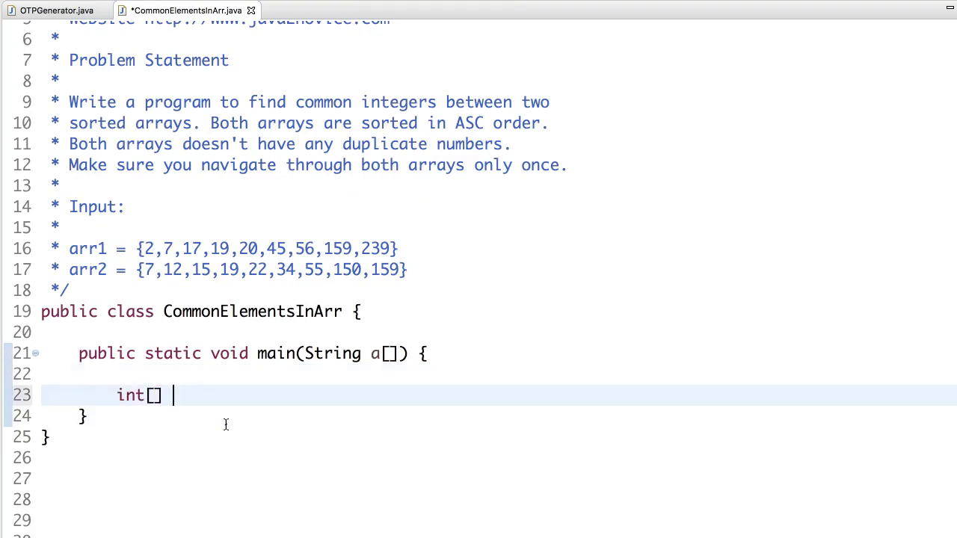
{"action": "type", "text": "i"}
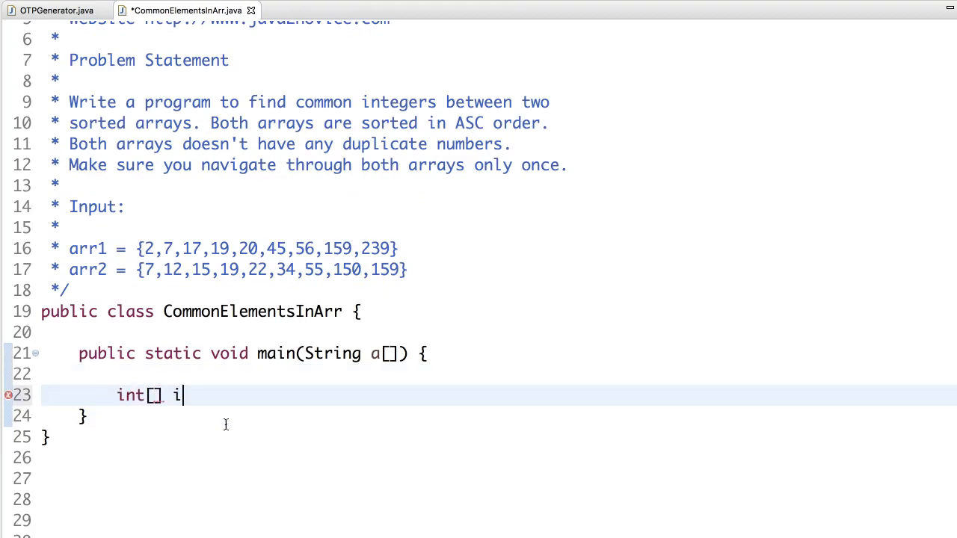
{"action": "type", "text": "nput"}
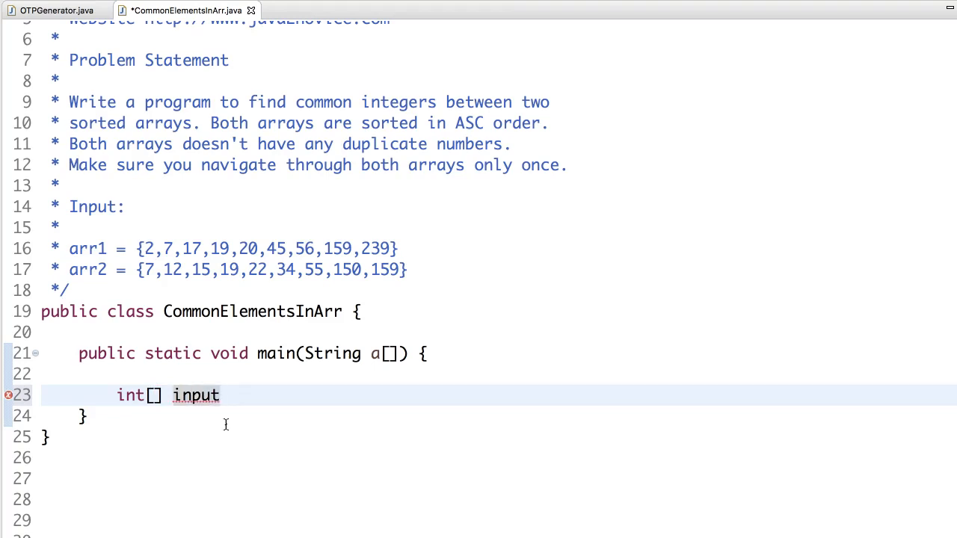
{"action": "type", "text": "1 ="}
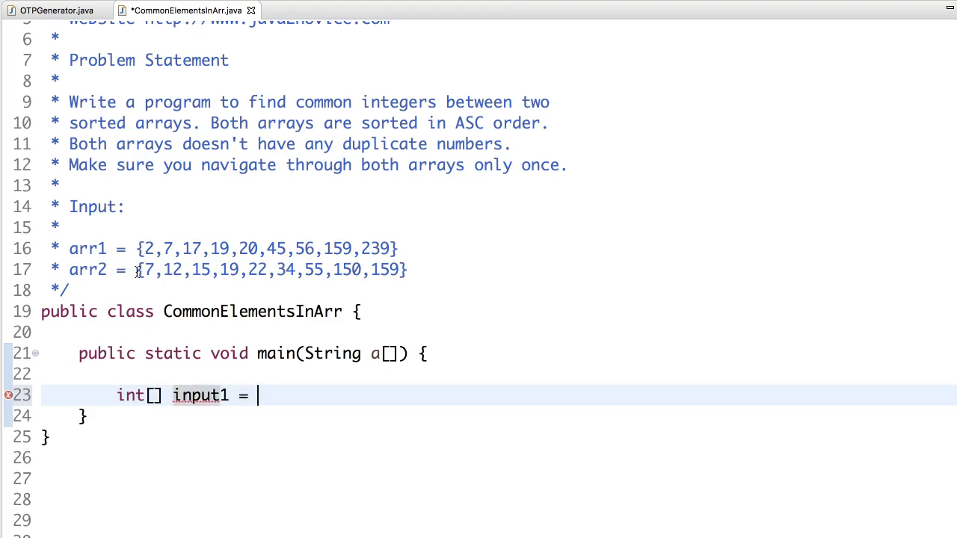
{"action": "left_click_drag", "start_coordinate": [137, 248], "coordinate": [398, 249]}
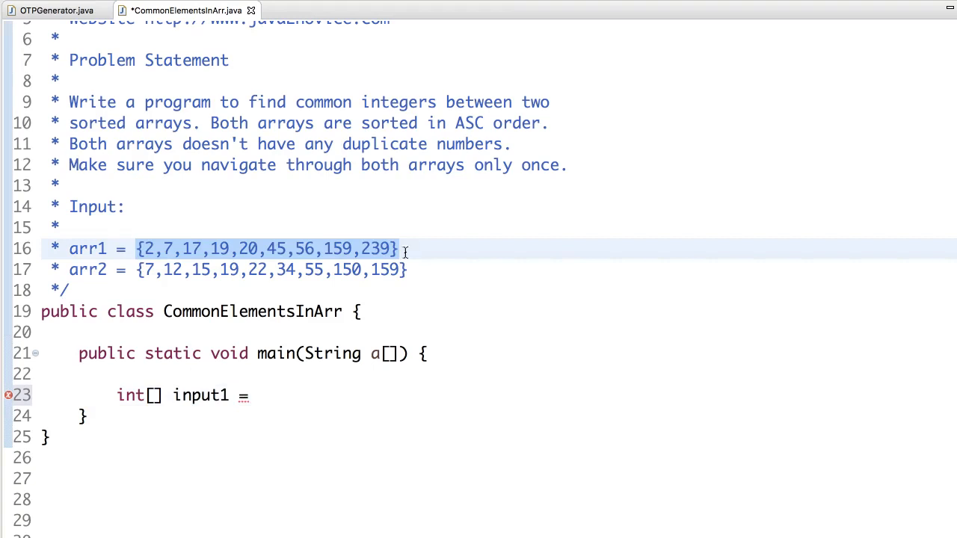
{"action": "type", "text": "{2,7,17,19,20,45,56,159,239};"}
{"action": "type", "text": "int"}
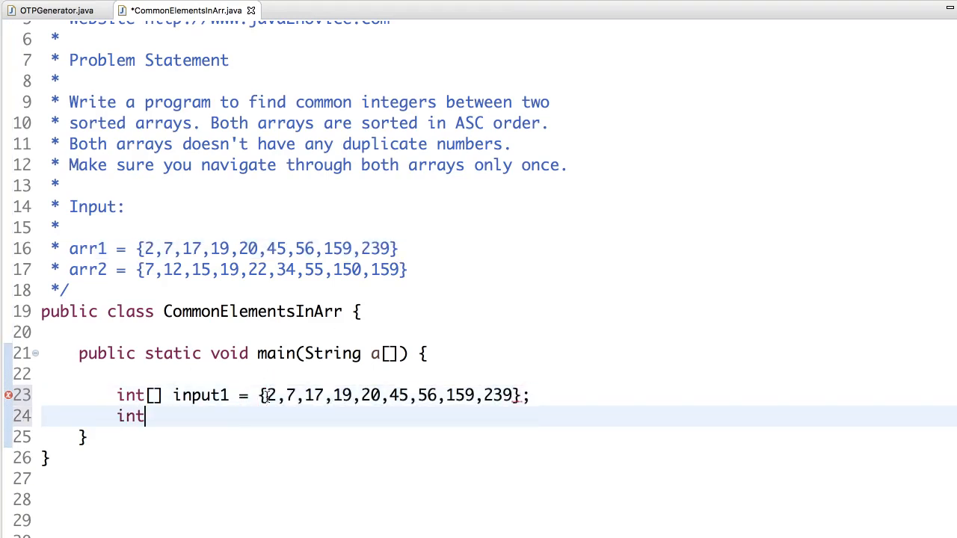
{"action": "type", "text": "[] intput2 ="}
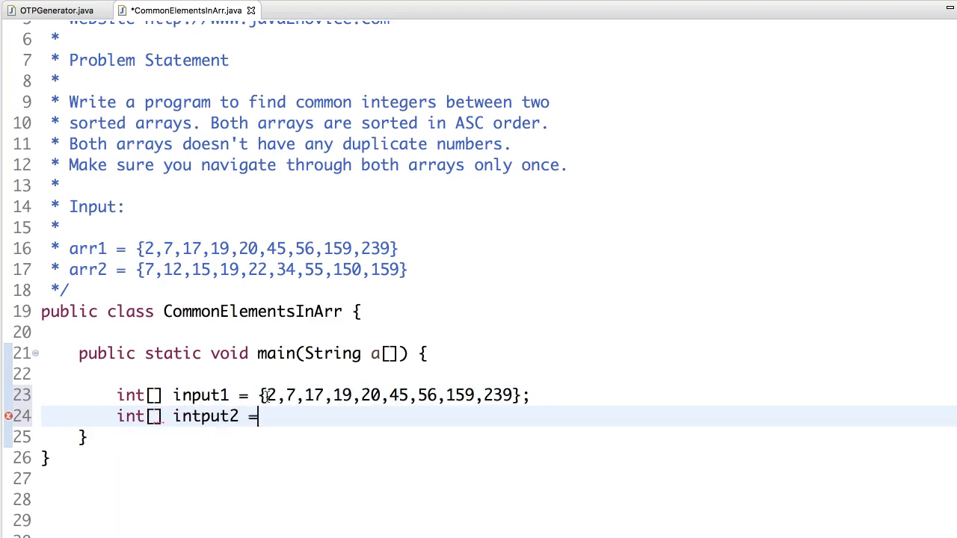
{"action": "left_click_drag", "start_coordinate": [137, 269], "coordinate": [219, 269]}
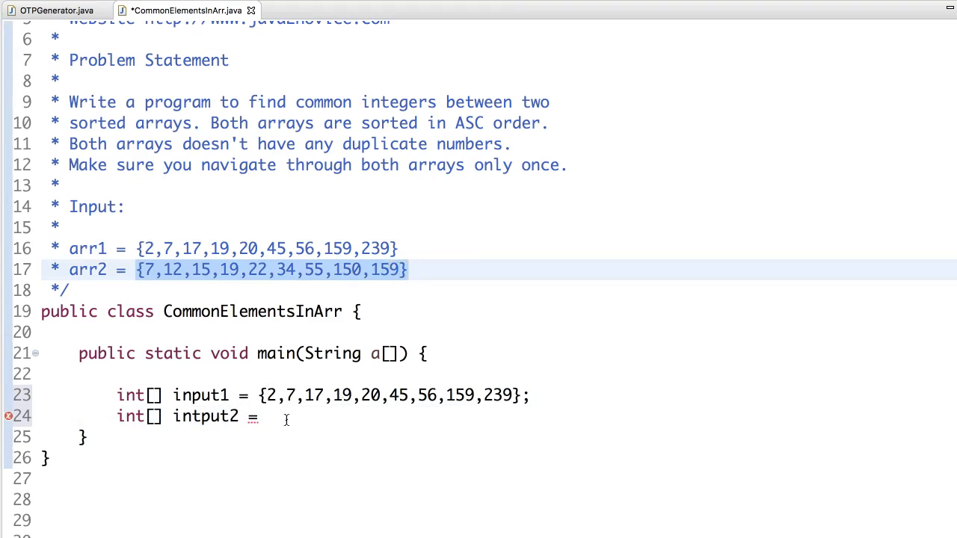
{"action": "type", "text": "{7,12,15,19,22,34,55,150,159};"}
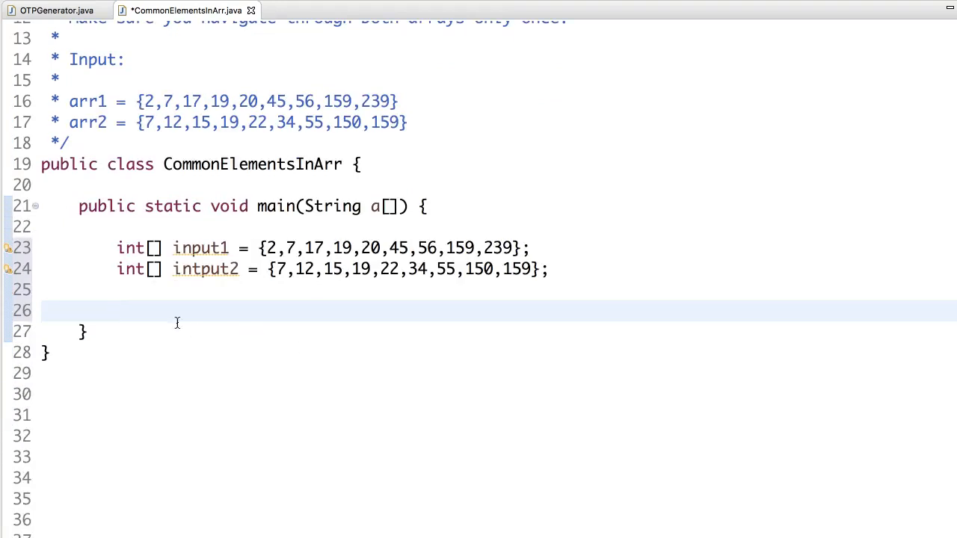
Declare index counters index1 and index2, both initialized to 0.
{"action": "left_click", "coordinate": [135, 290]}
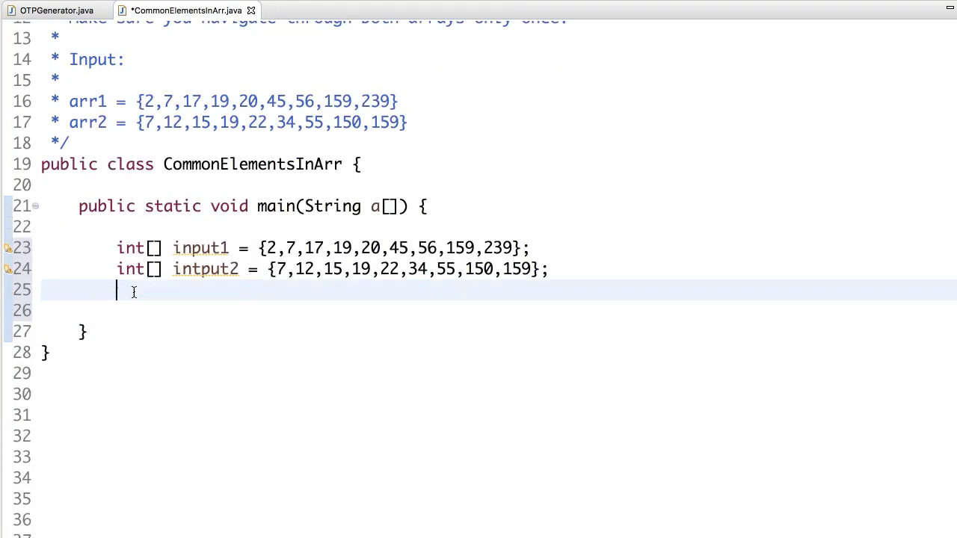
{"action": "type", "text": "int"}
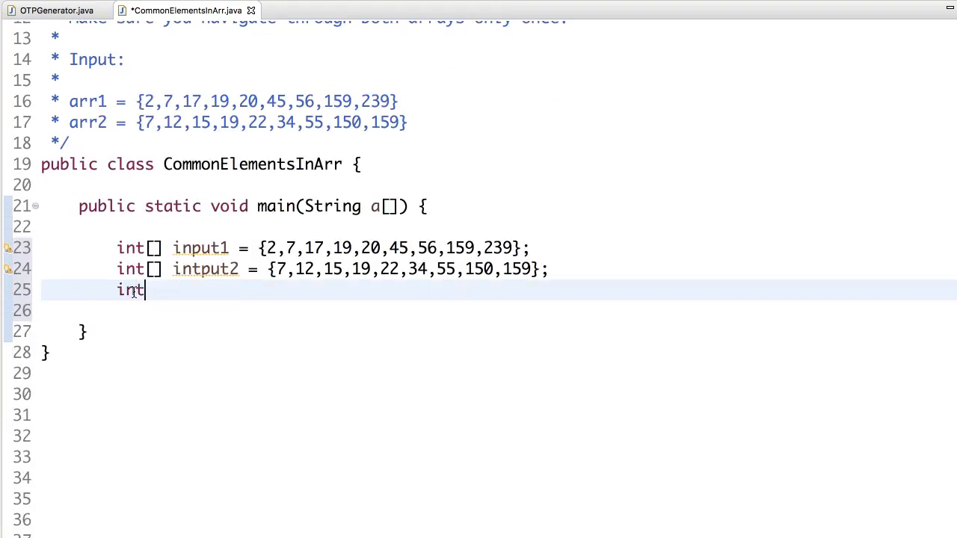
{"action": "type", "text": "indesx"}
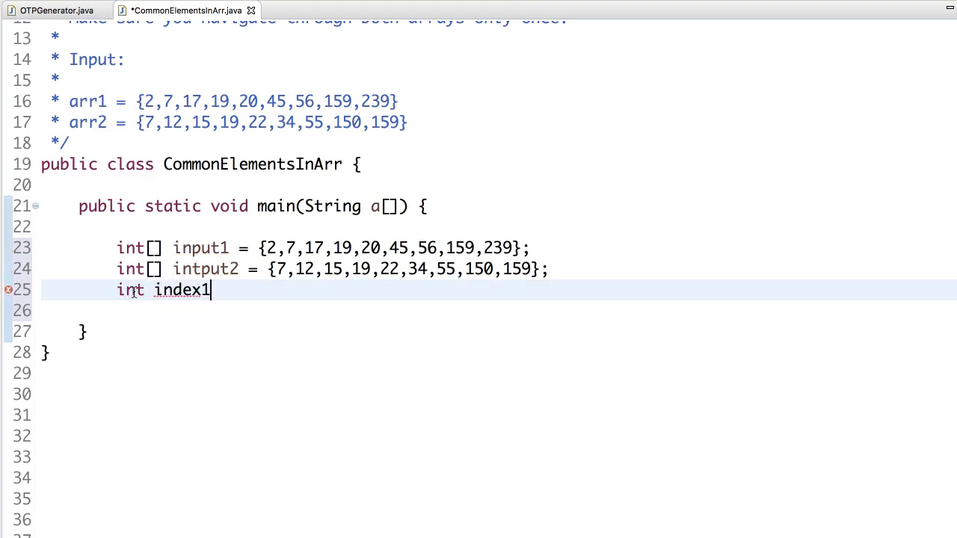
{"action": "type", "text": "="}
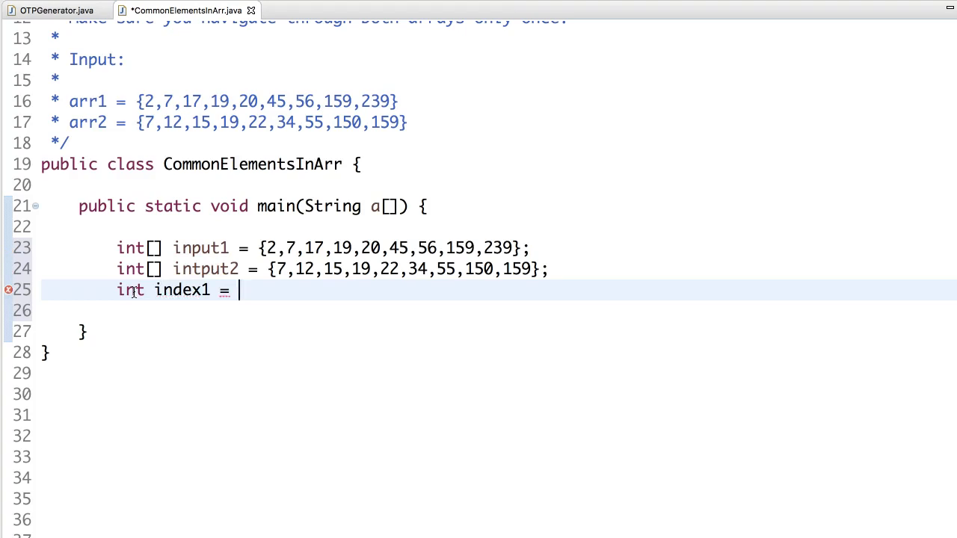
{"action": "type", "text": "0;"}
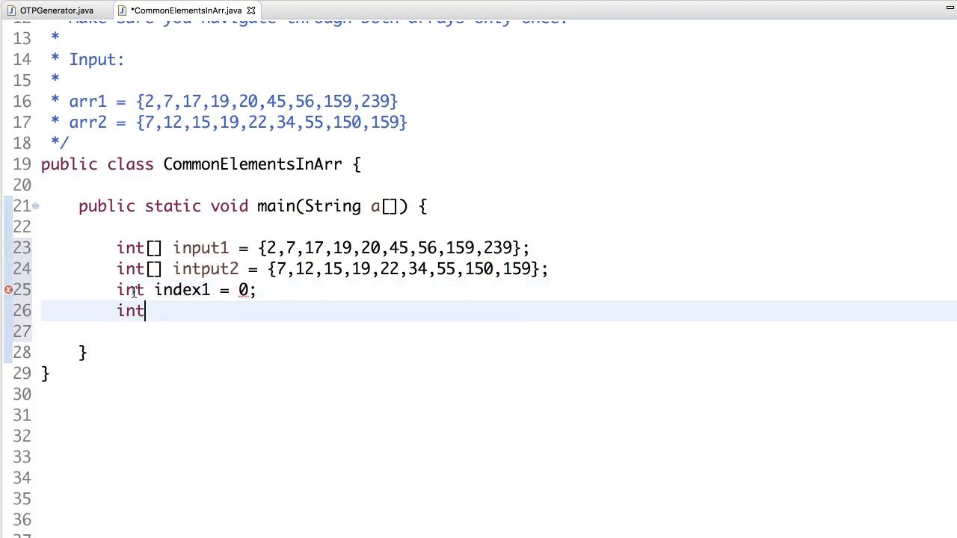
{"action": "type", "text": "index2"}
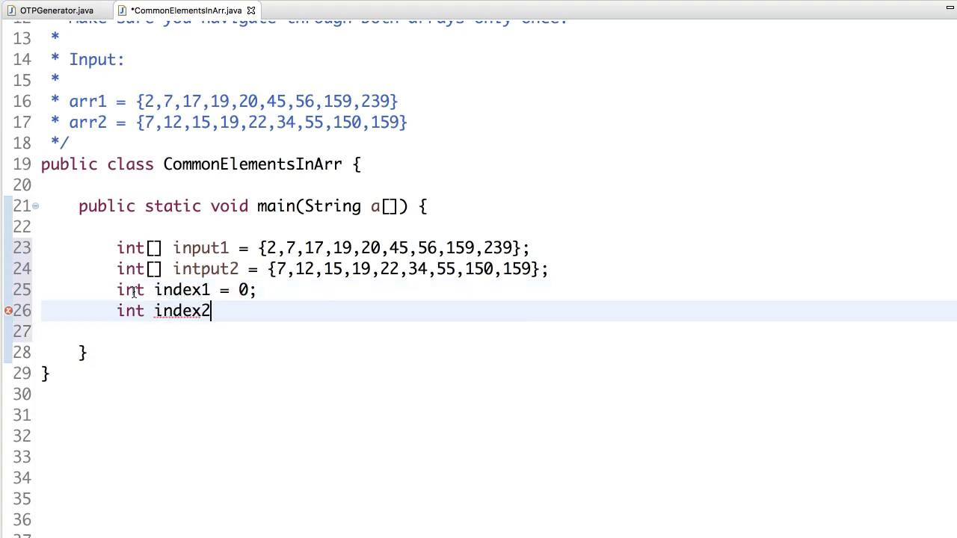
{"action": "type", "text": "= 0;"}
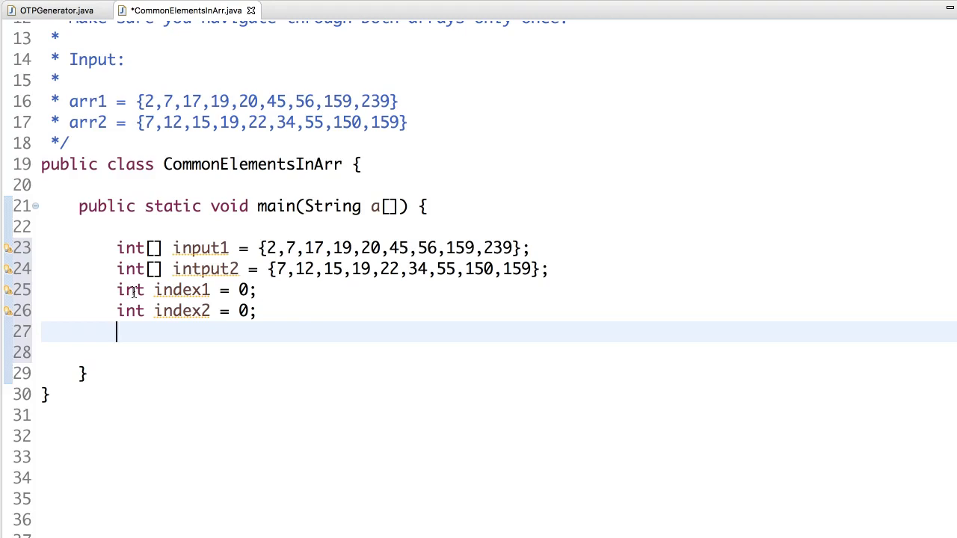
Add a while(true) loop containing an empty if block.
{"action": "type", "text": "while"}
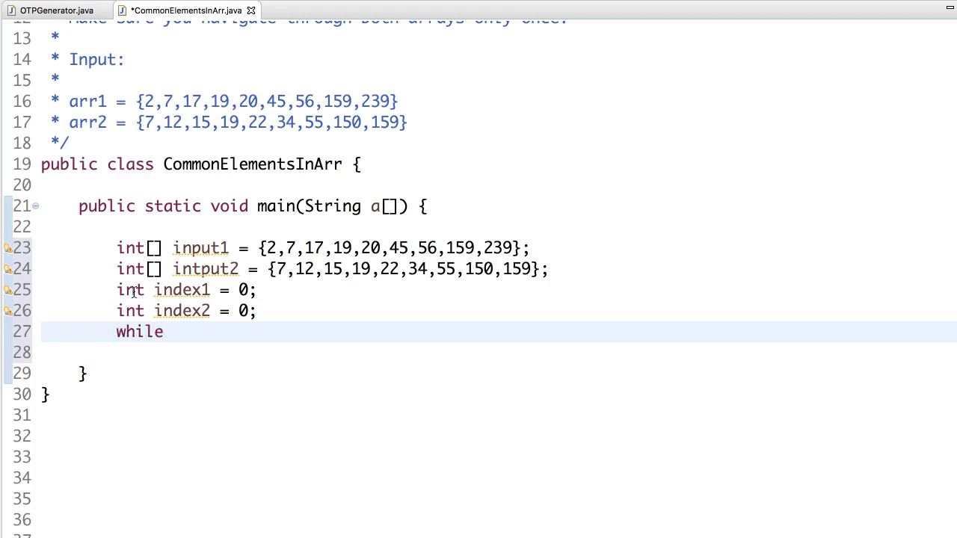
{"action": "type", "text": "()"}
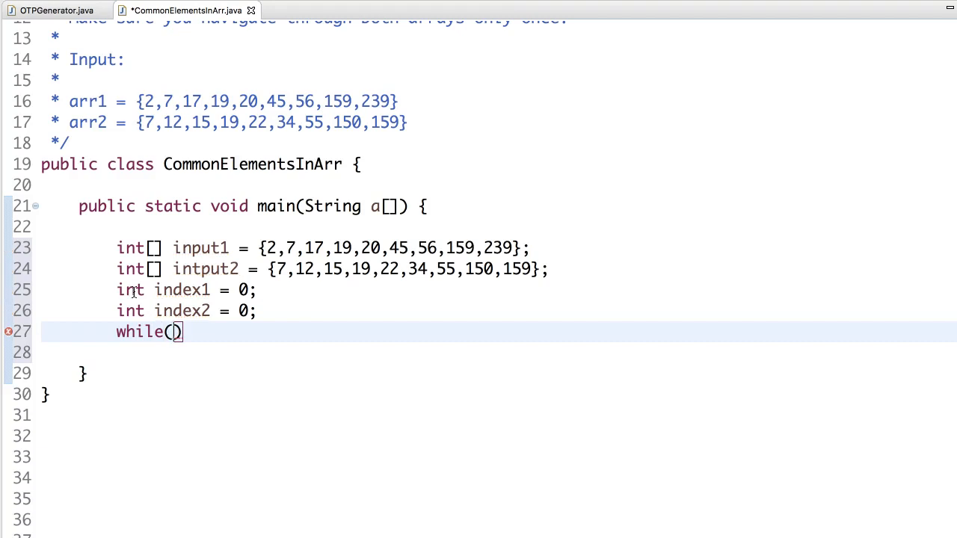
{"action": "type", "text": "true"}
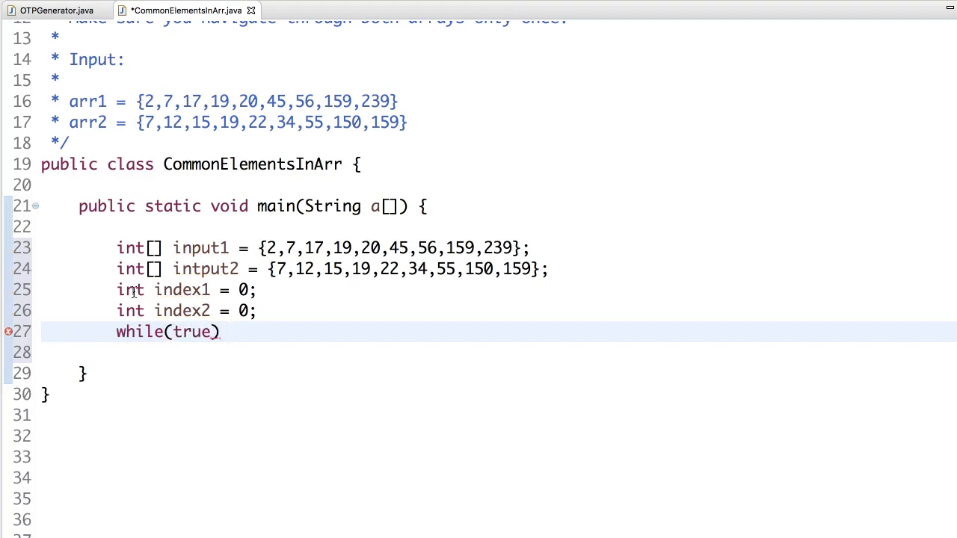
{"action": "type", "text": "{"}
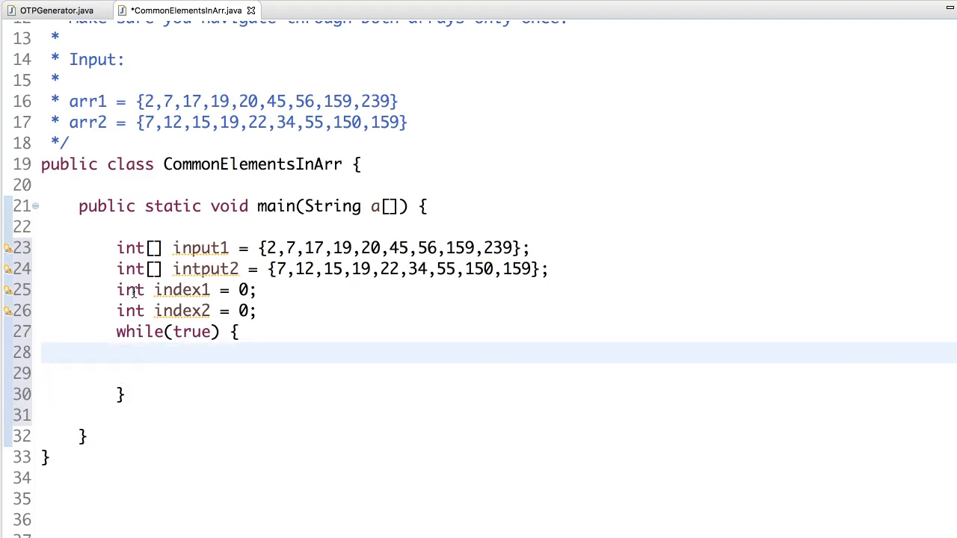
{"action": "type", "text": "f"}
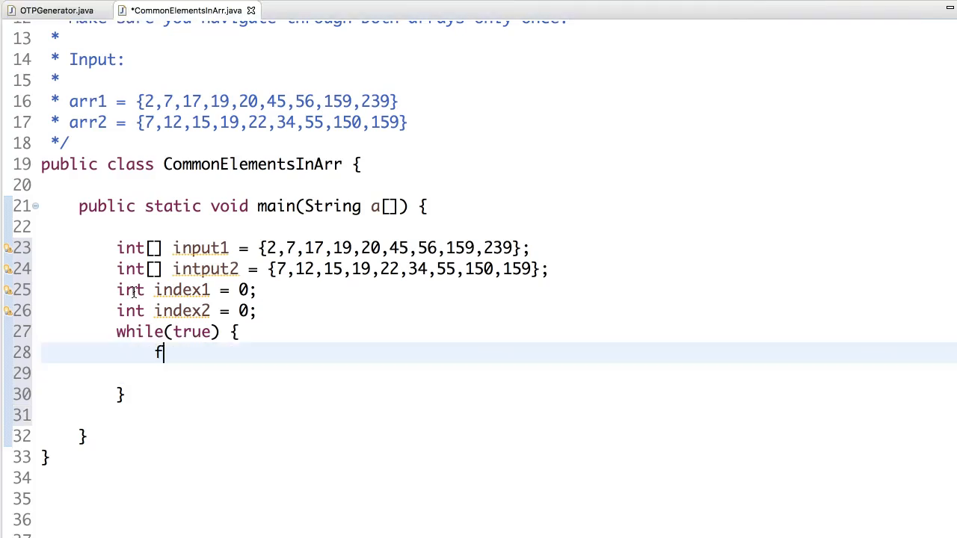
{"action": "type", "text": "if("}
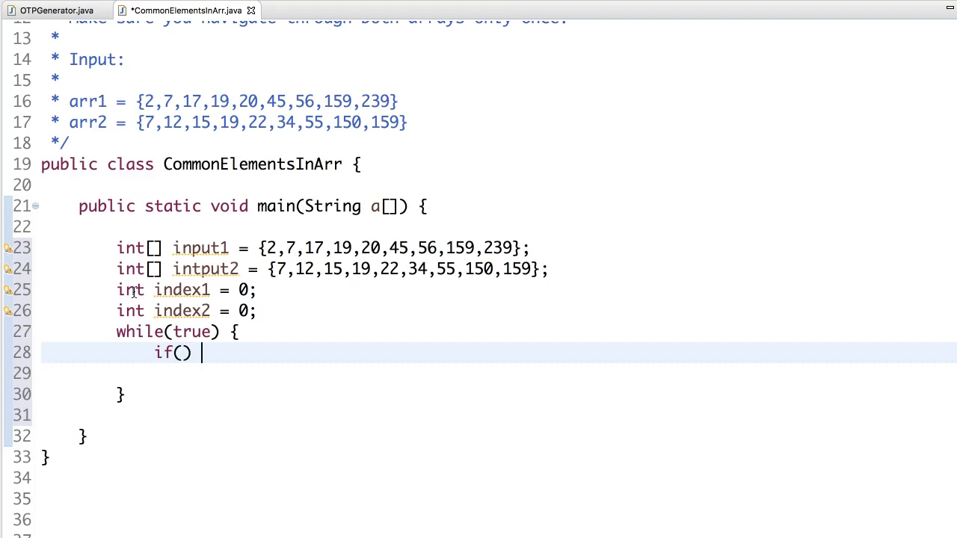
{"action": "type", "text": "{"}
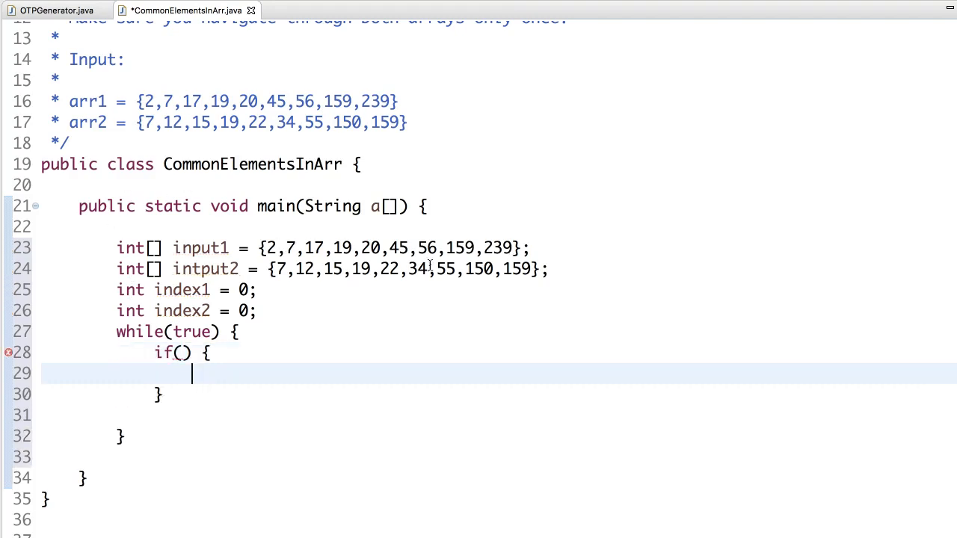
{"action": "mouse_move", "coordinate": [434, 269]}
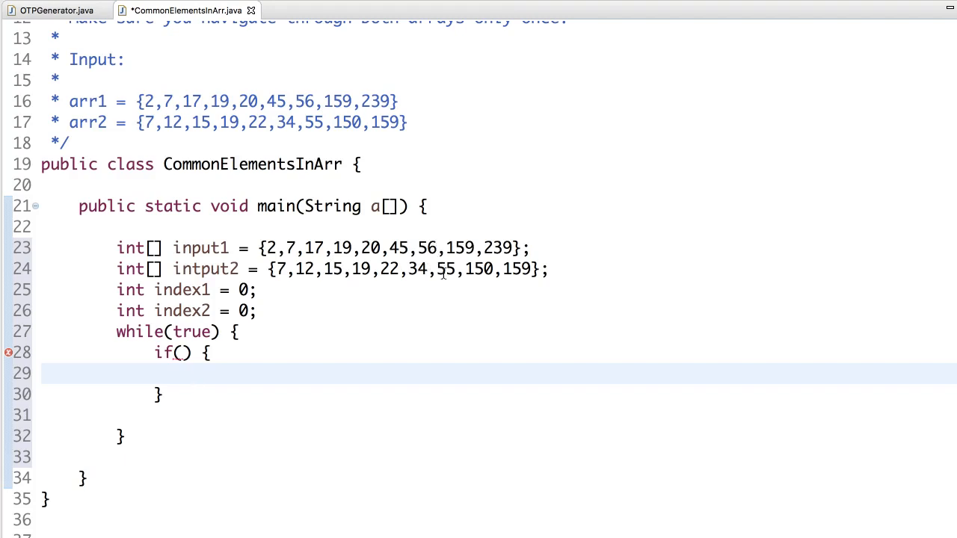
{"action": "mouse_move", "coordinate": [397, 302]}
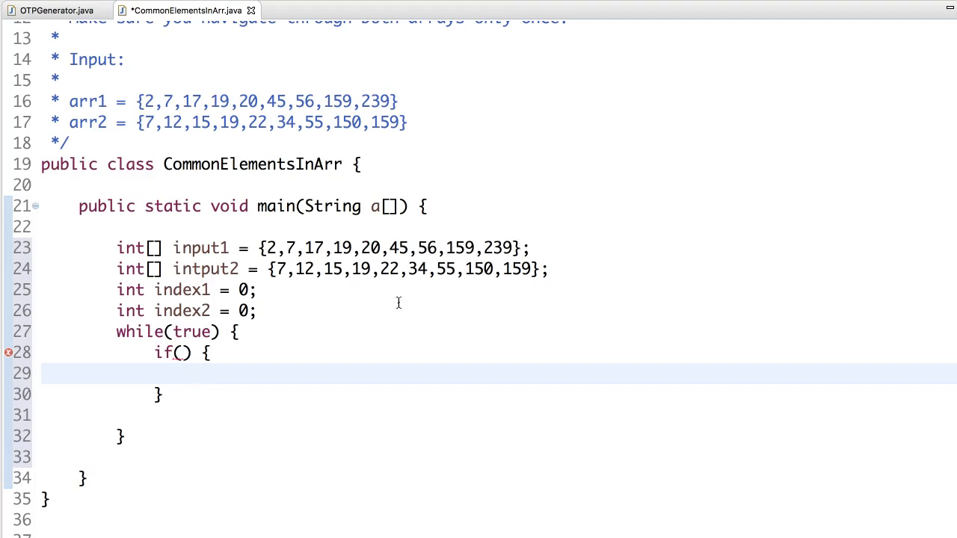
Make the if break when index1 >= input1.length or index2 >= intput2.length.
{"action": "double_click", "coordinate": [201, 248]}
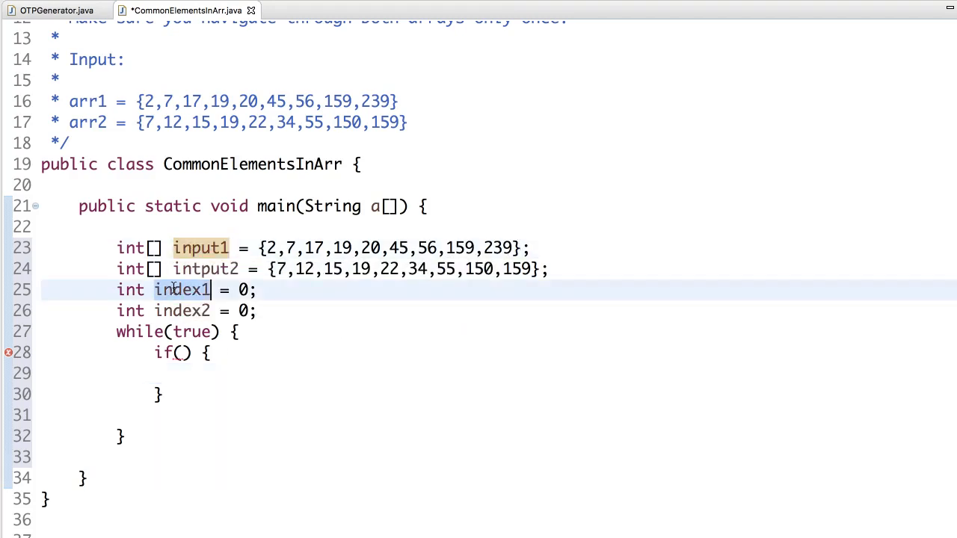
{"action": "type", "text": "index1 >="}
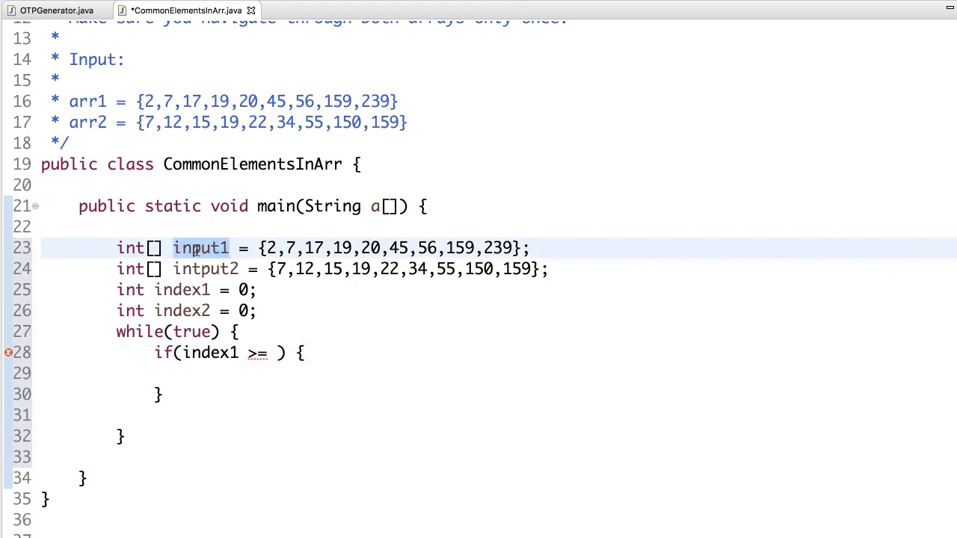
{"action": "type", "text": "input1"}
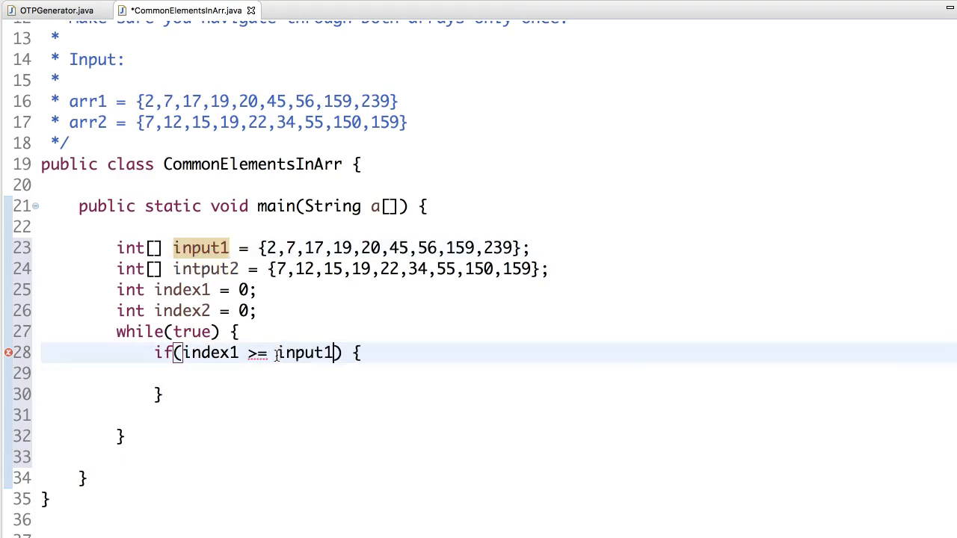
{"action": "type", "text": ".length"}
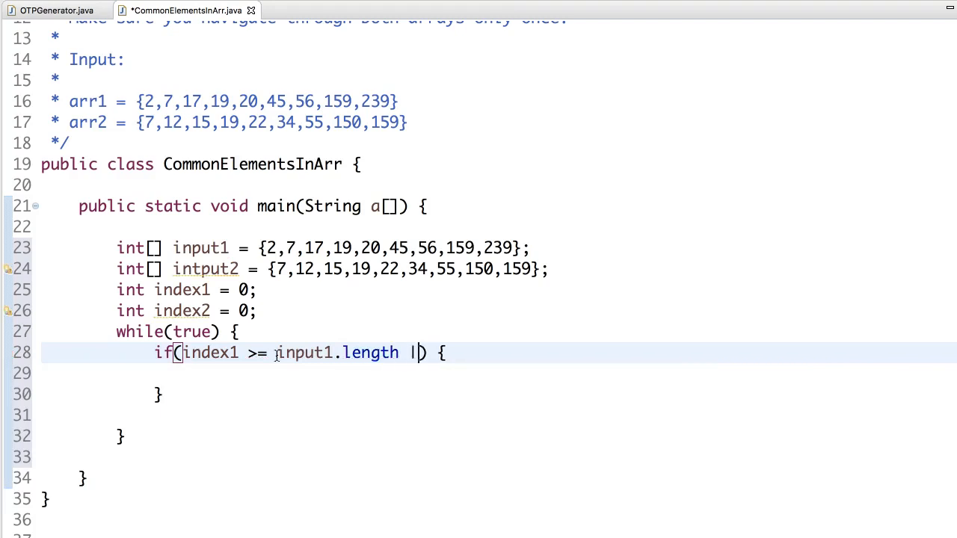
{"action": "type", "text": "||"}
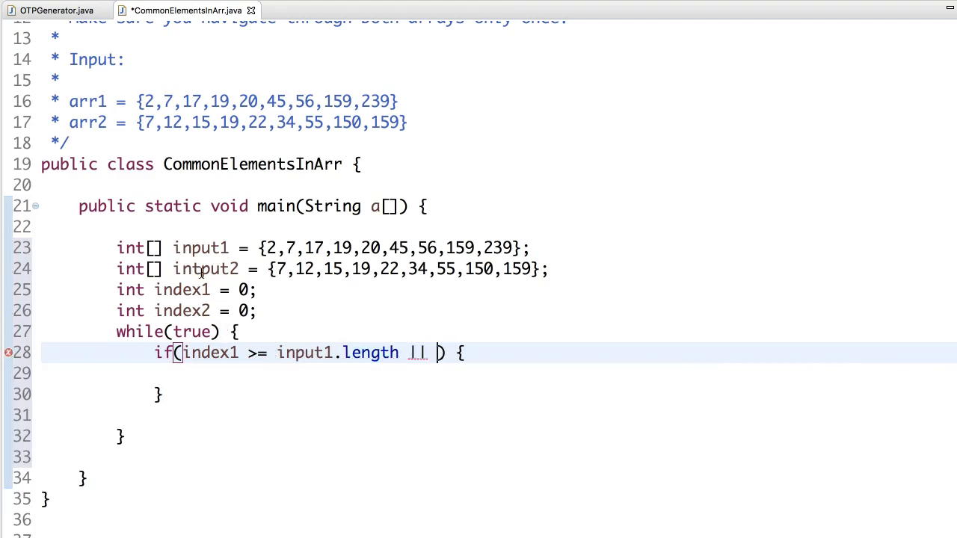
{"action": "double_click", "coordinate": [206, 269]}
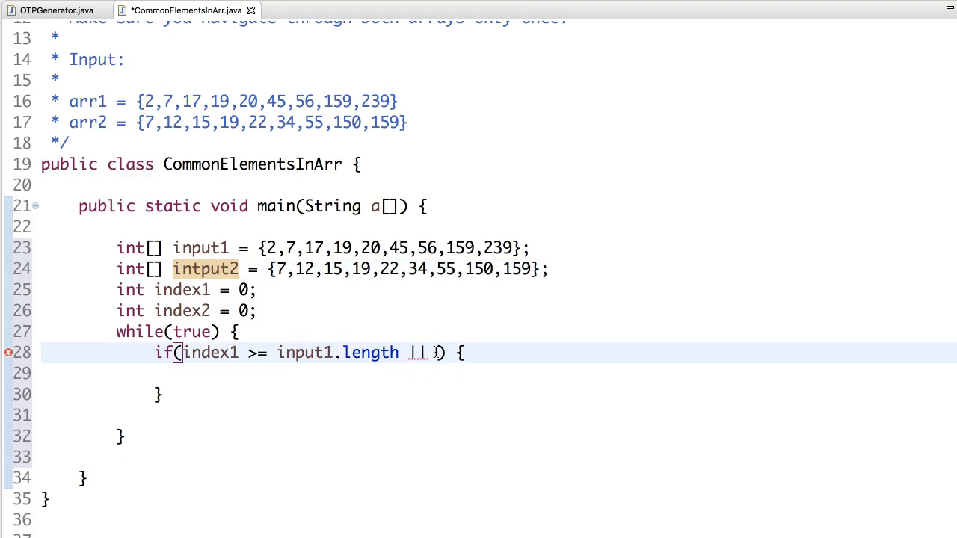
{"action": "type", "text": "intput2"}
{"action": "type", "text": "index2  "}
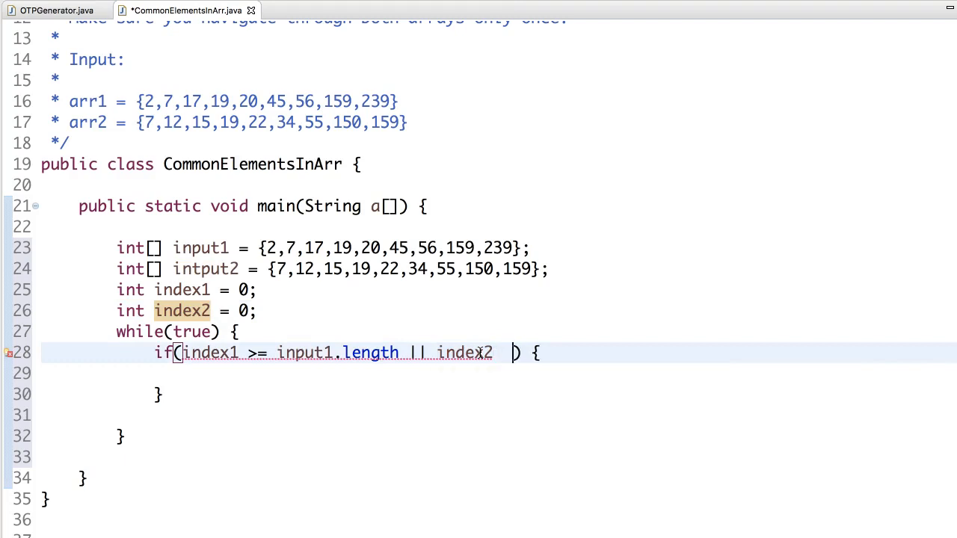
{"action": "type", "text": ">="}
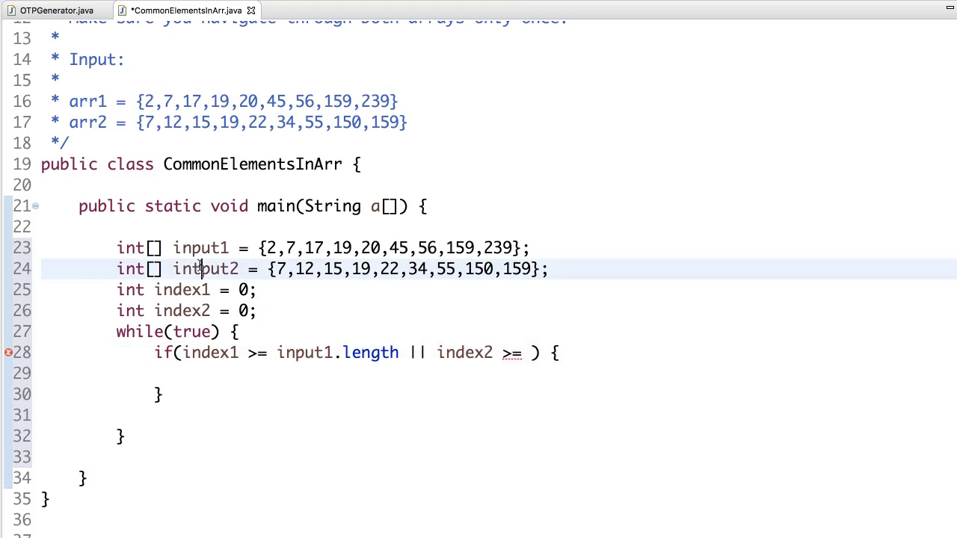
{"action": "type", "text": "intput2"}
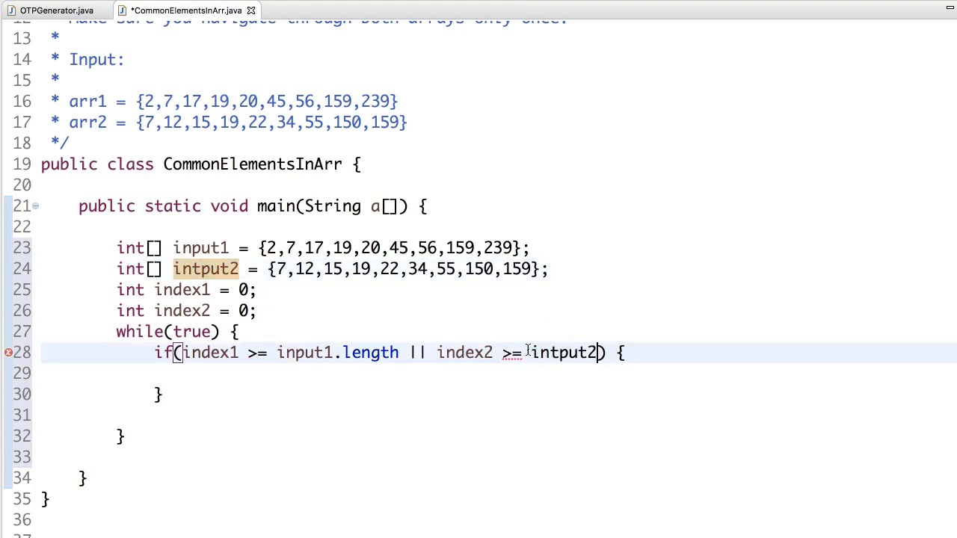
{"action": "type", "text": ".le"}
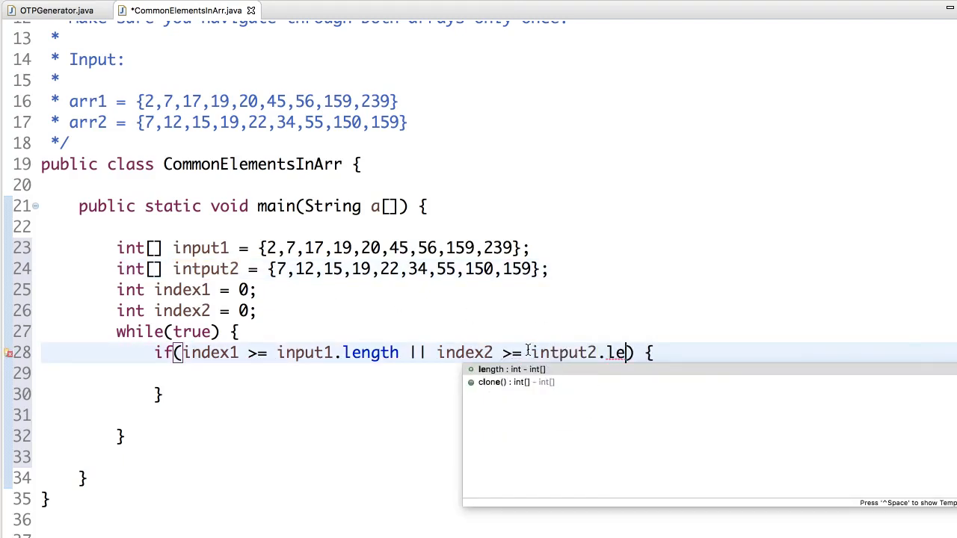
{"action": "key", "text": "Enter"}
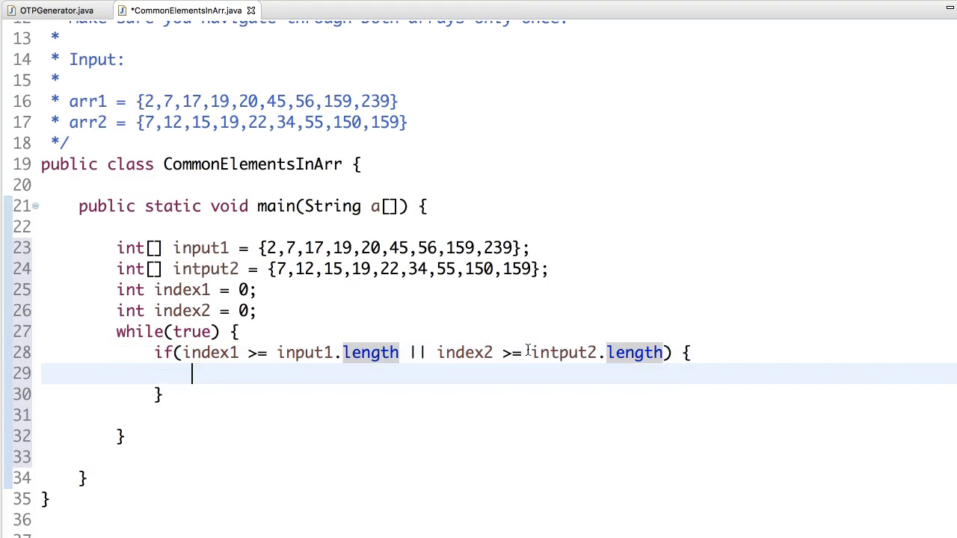
{"action": "type", "text": "break"}
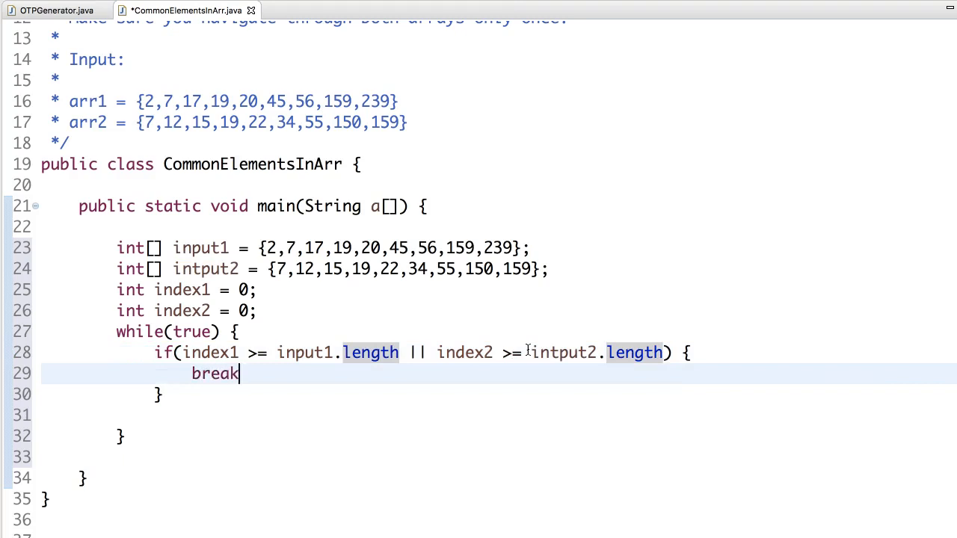
{"action": "type", "text": ";"}
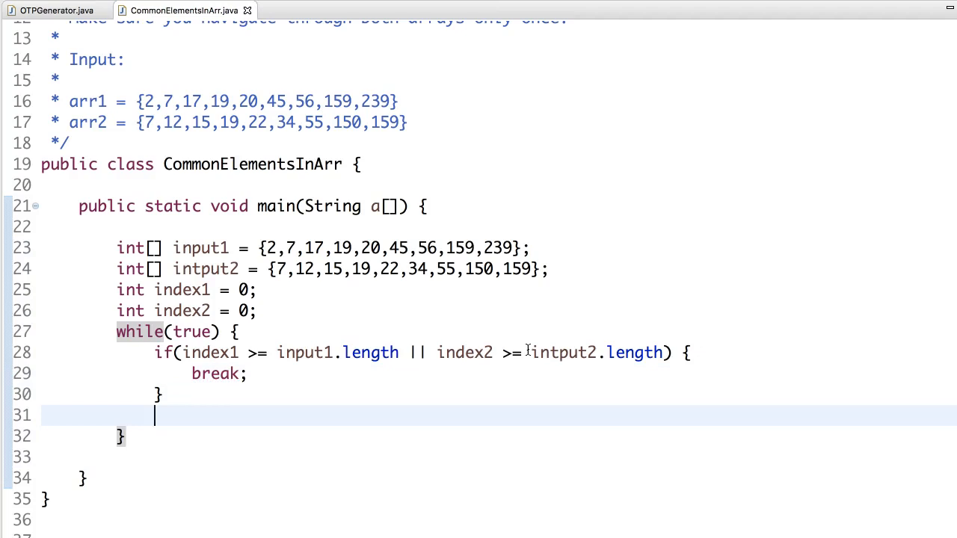
Add an if checking whether input1[index1] == intput2[index2].
{"action": "type", "text": "if() {"}
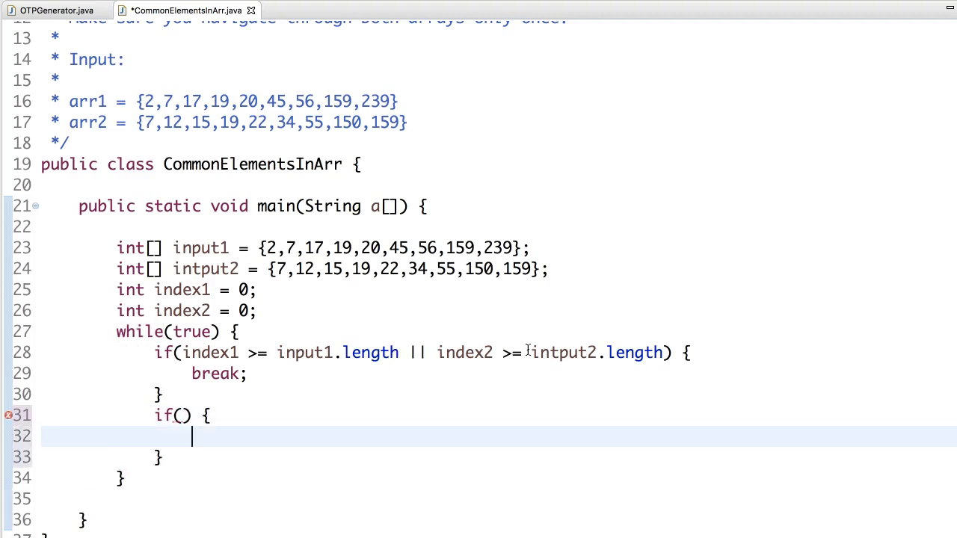
{"action": "left_click", "coordinate": [186, 415]}
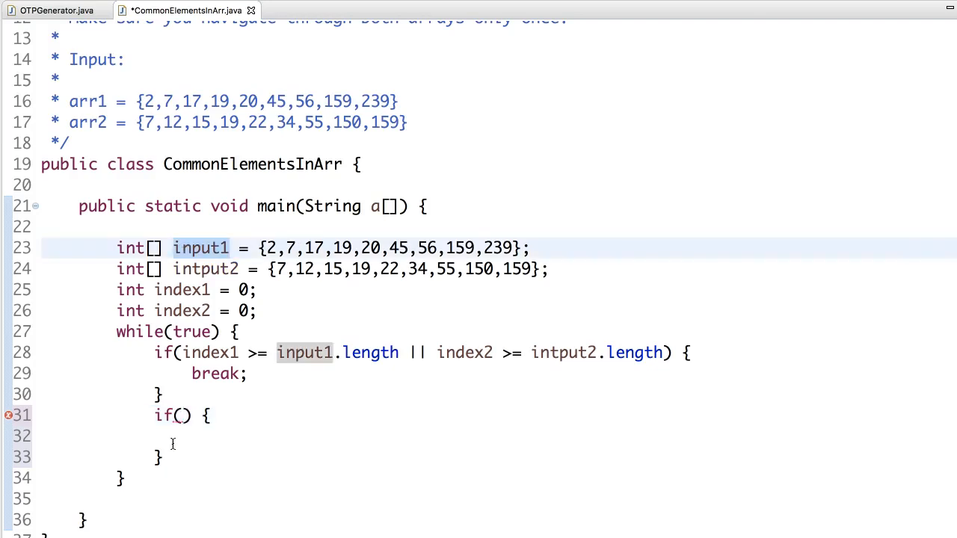
{"action": "type", "text": "input1[]"}
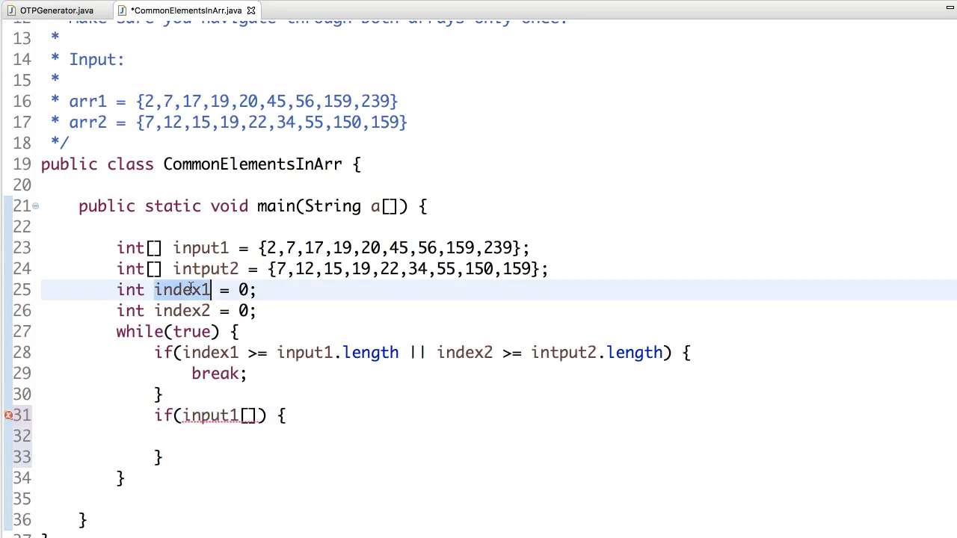
{"action": "type", "text": "index1"}
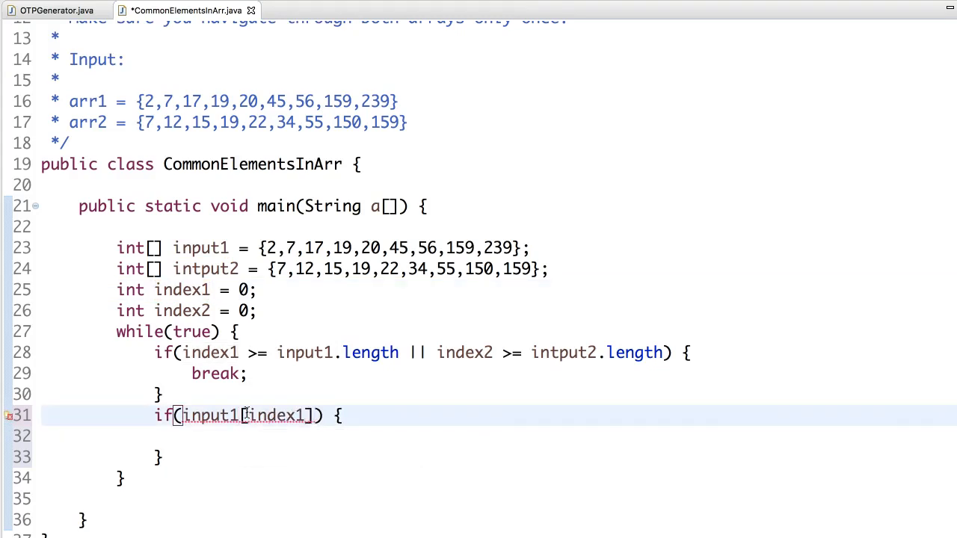
{"action": "type", "text": "=="}
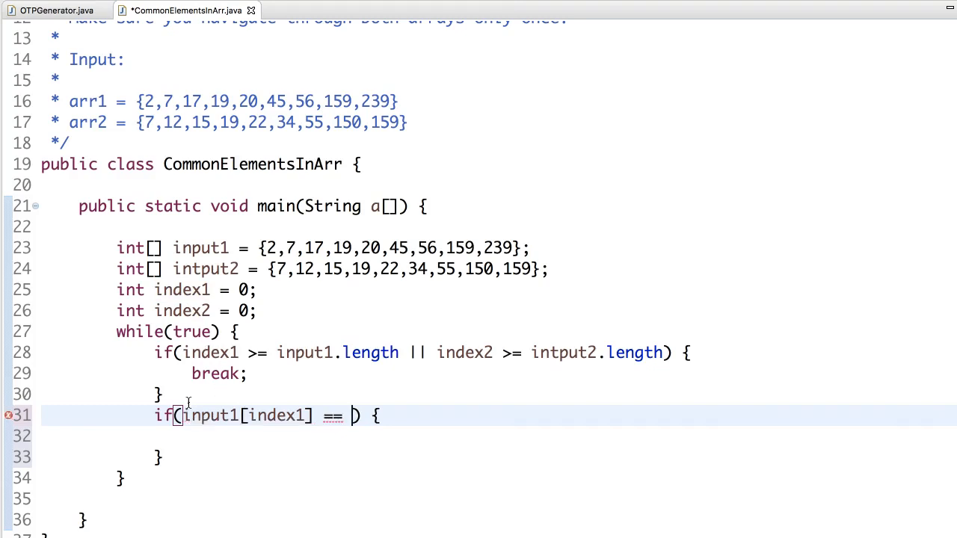
{"action": "type", "text": "input"}
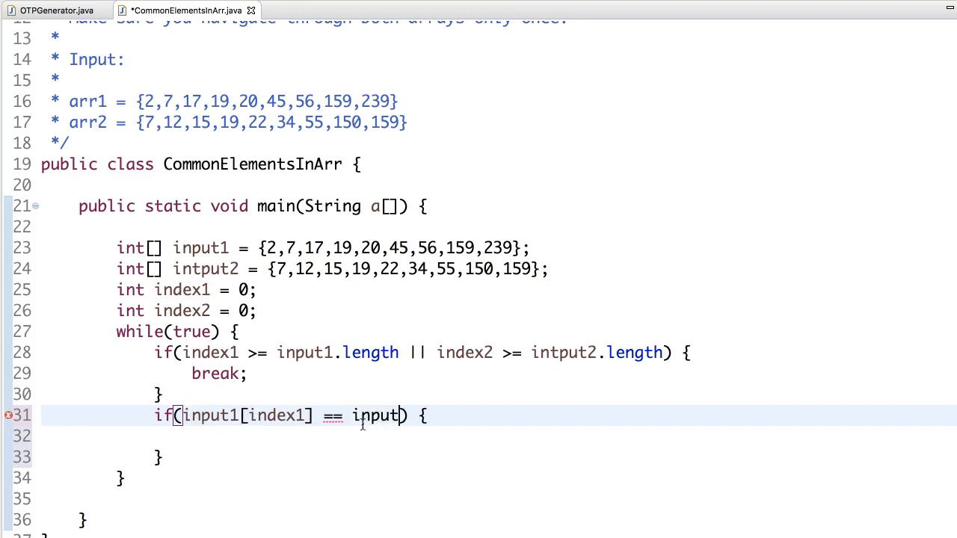
{"action": "type", "text": "2[]"}
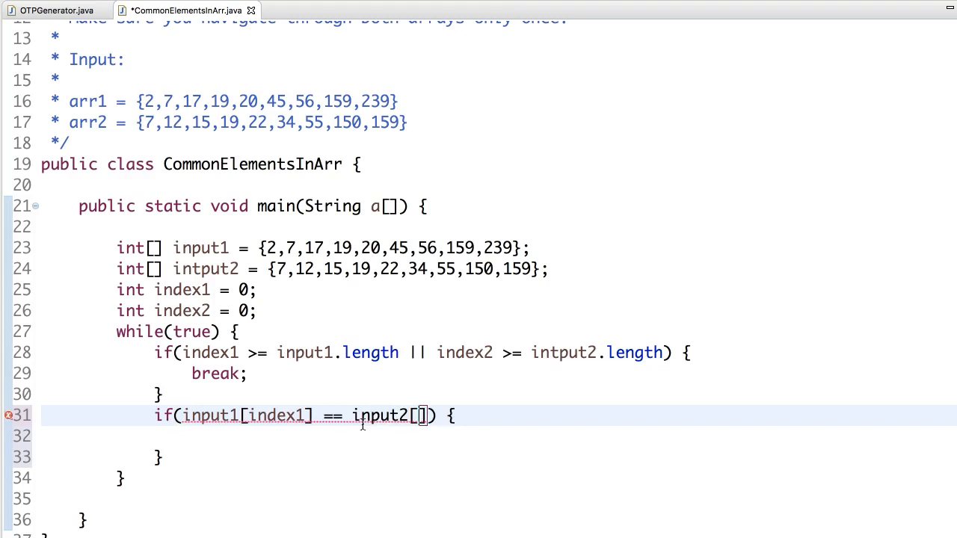
{"action": "type", "text": "index"}
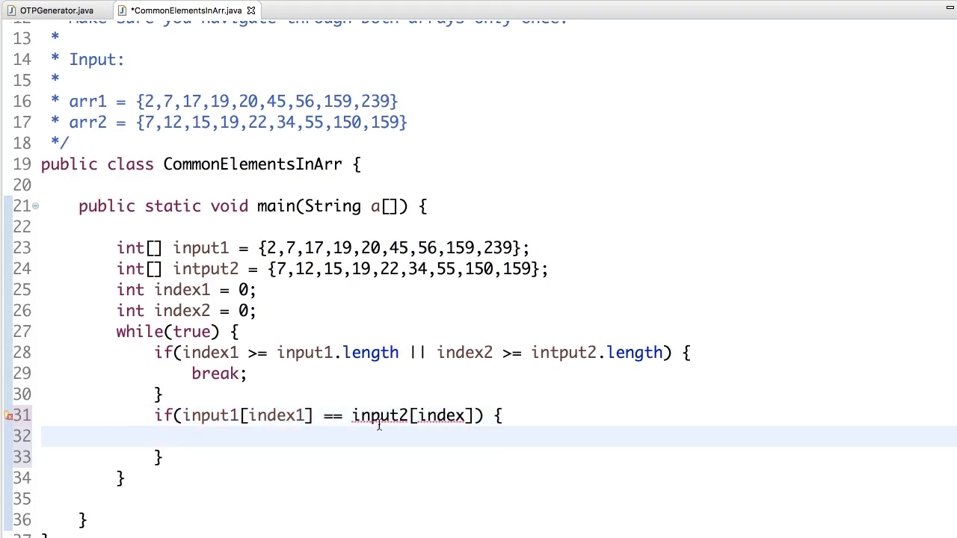
{"action": "type", "text": "2"}
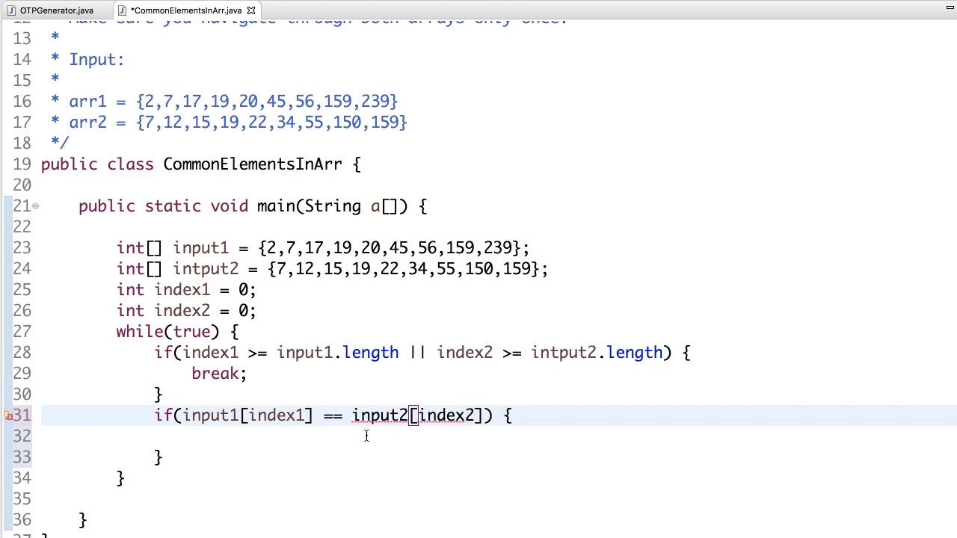
{"action": "left_click", "coordinate": [447, 416]}
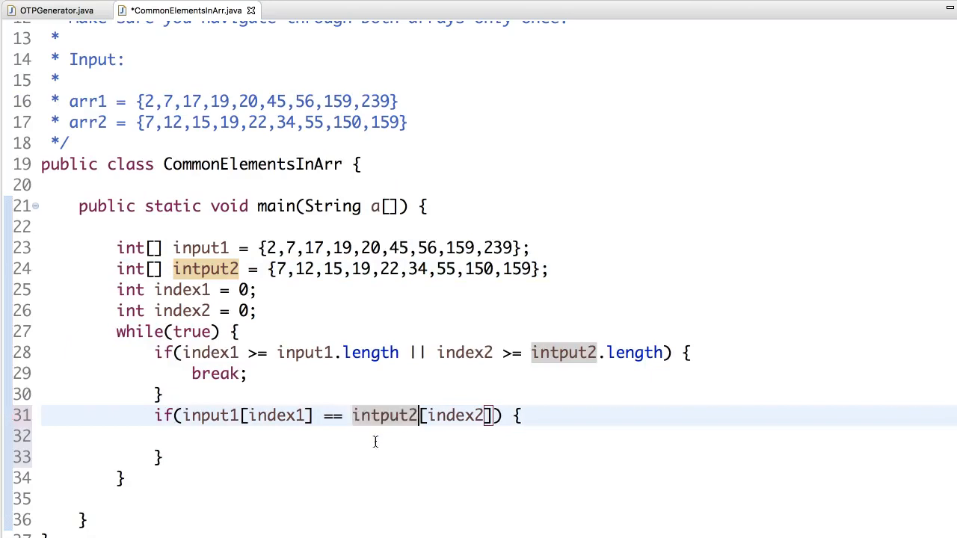
Inside the if, print input1[index1] followed by spaces.
{"action": "type", "text": "syosut"}
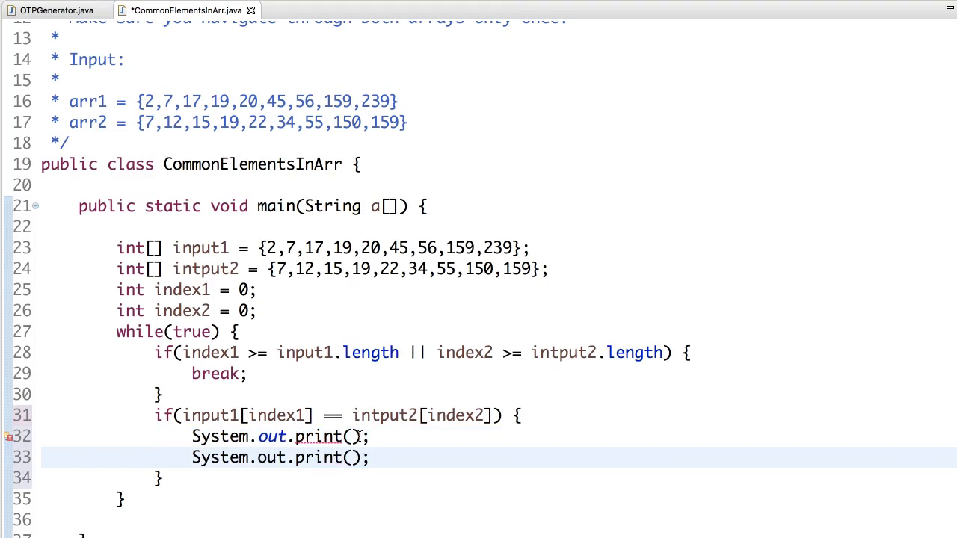
{"action": "type", "text": "\" \""}
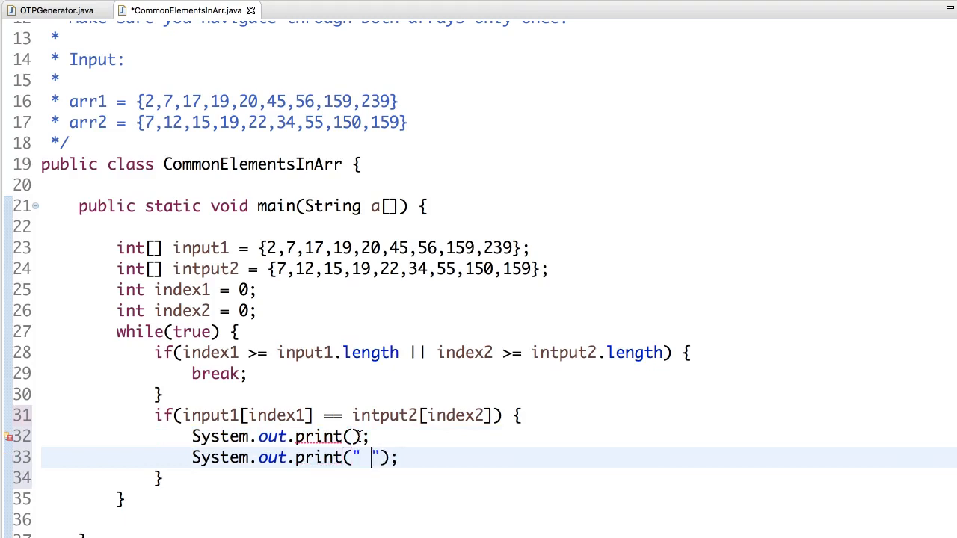
{"action": "type", "text": "\" \""}
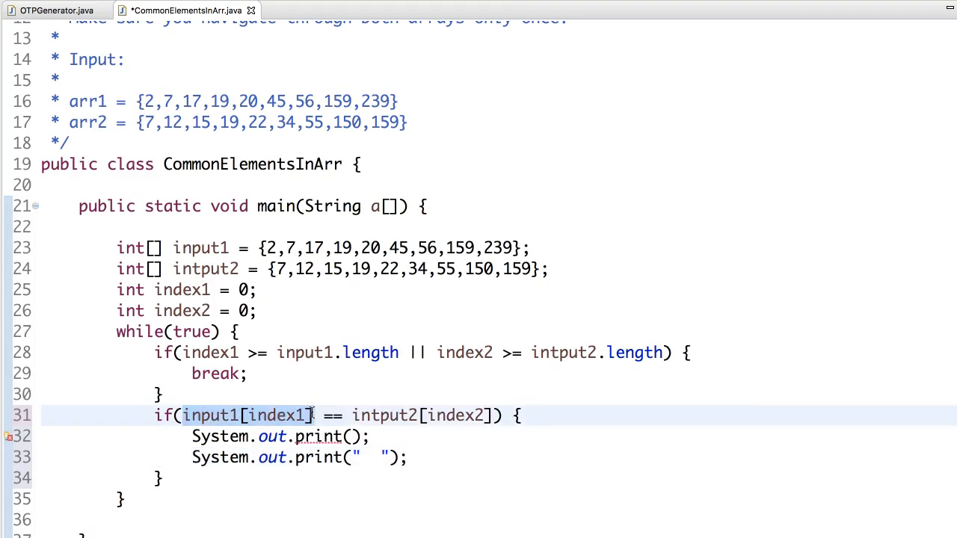
{"action": "type", "text": "input1[index1]"}
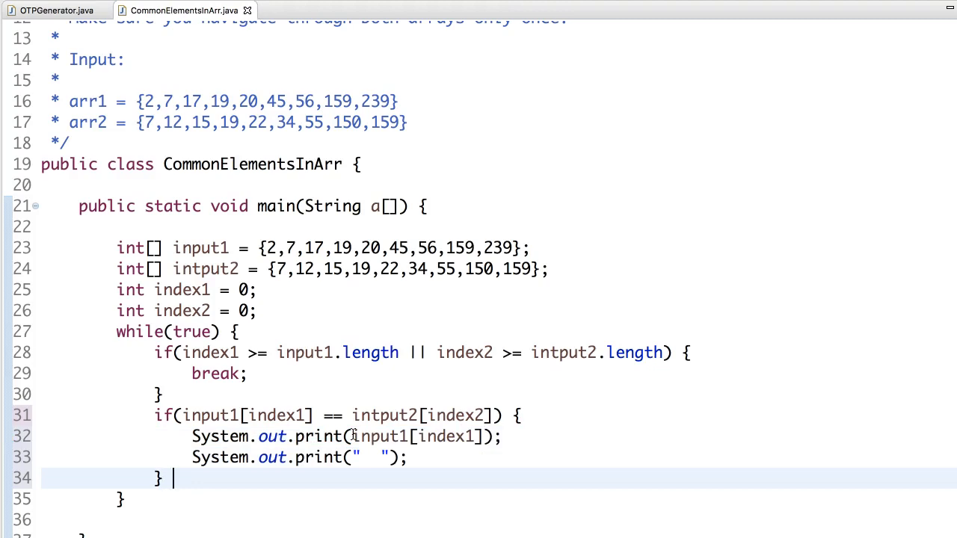
Increment index1 by 1 after the match prints and start an else-if branch.
{"action": "type", "text": "else if"}
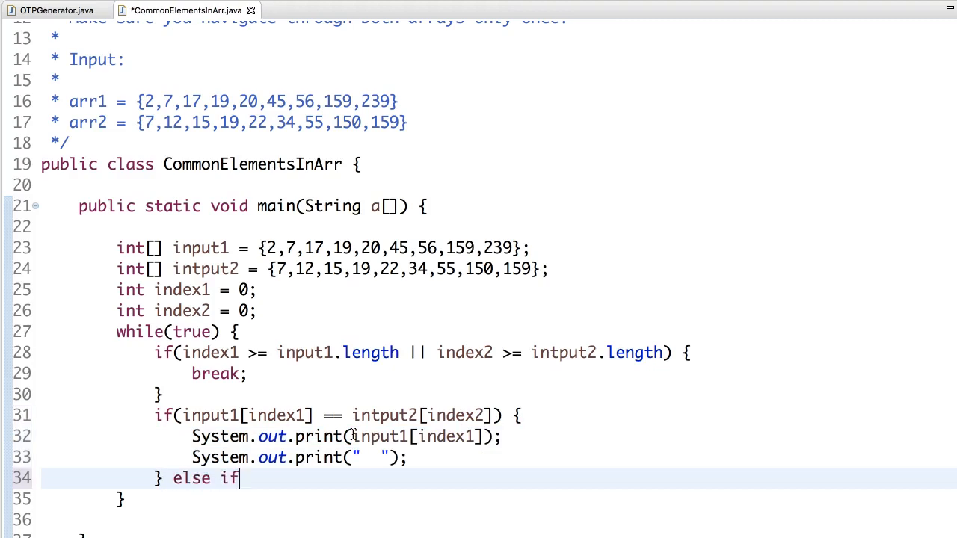
{"action": "type", "text": "() {"}
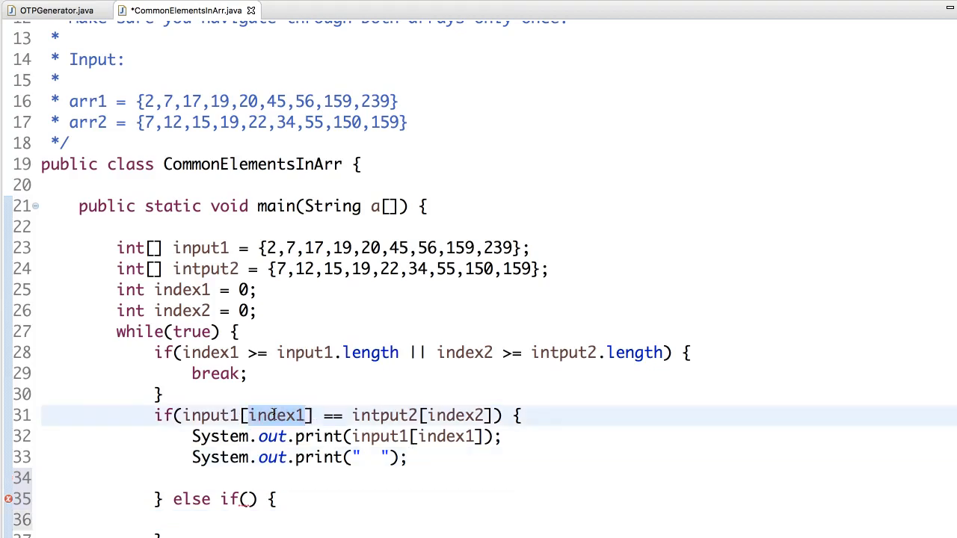
{"action": "type", "text": "index1"}
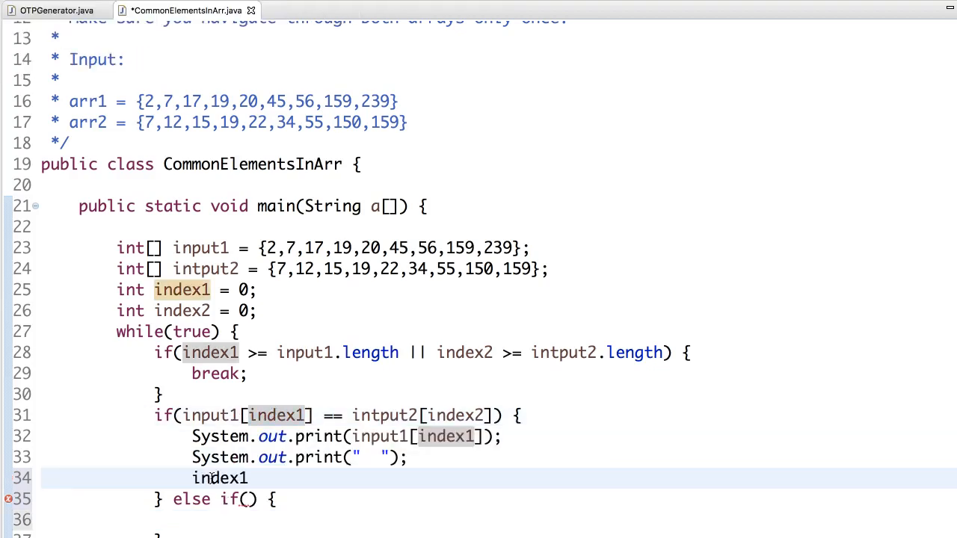
{"action": "type", "text": "+="}
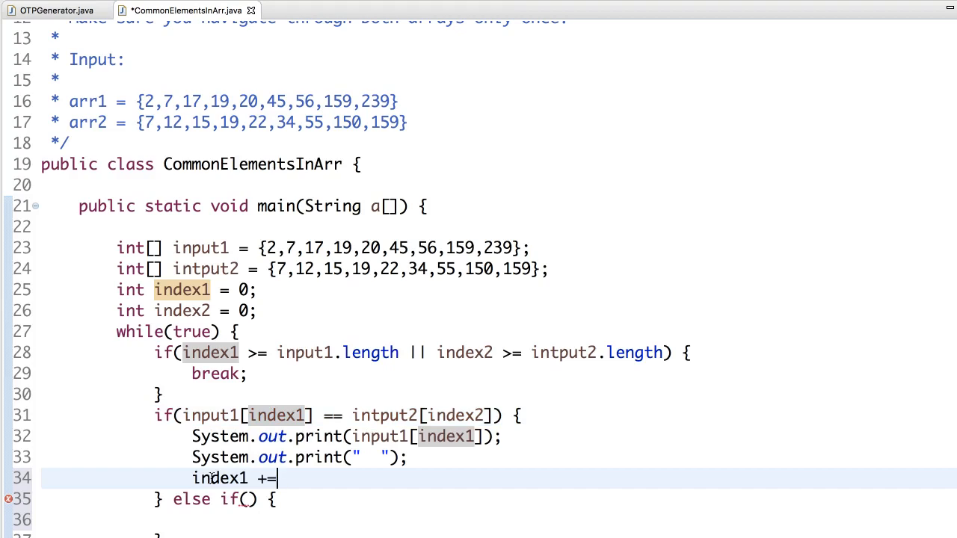
{"action": "type", "text": "1;"}
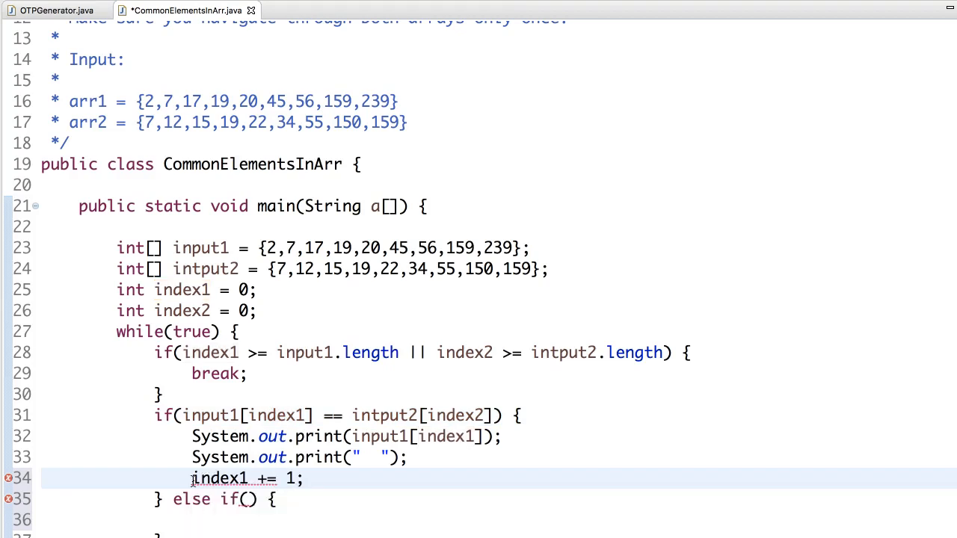
{"action": "scroll", "scroll_direction": "down", "scroll_amount": 3}
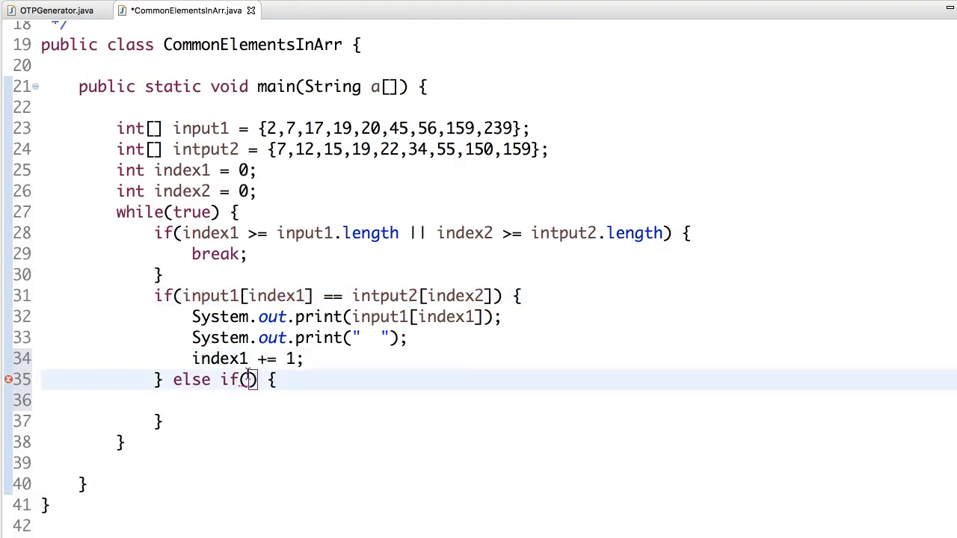
Advance index1 when input1[index1] < intput2[index2]; otherwise add index2 += 2.
{"action": "type", "text": "input1[index1] == intput2[index2]"}
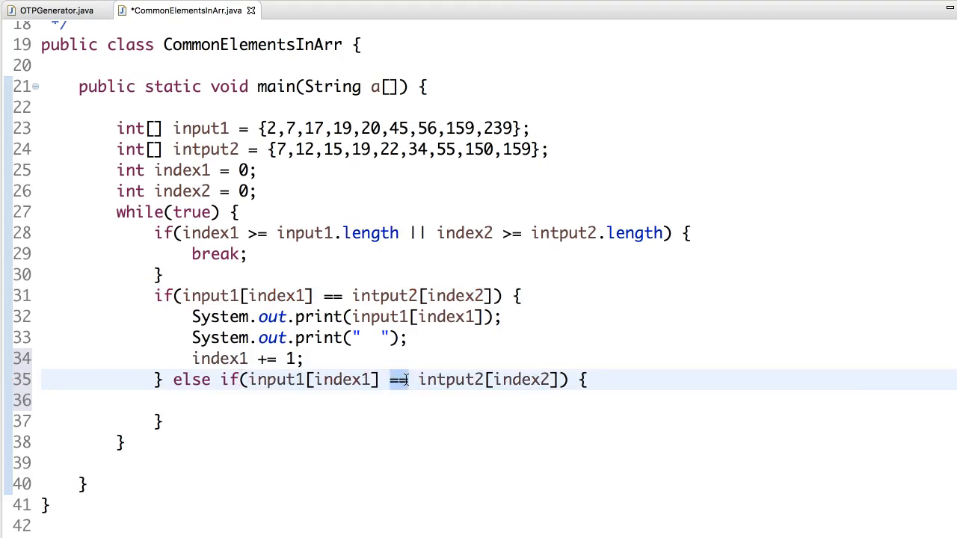
{"action": "type", "text": "<"}
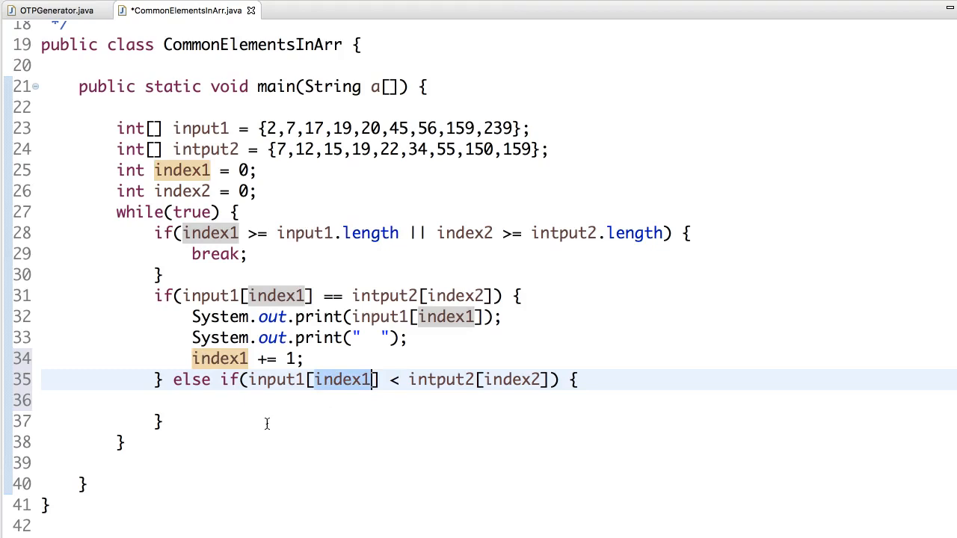
{"action": "type", "text": "index1 += 1;"}
{"action": "left_click", "coordinate": [498, 421]}
{"action": "type", "text": " el"}
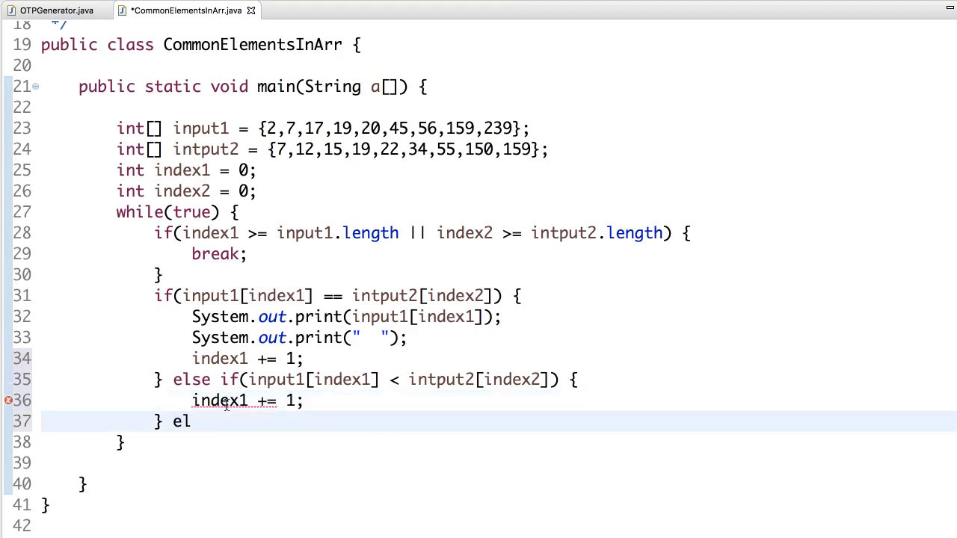
{"action": "type", "text": "se {"}
{"action": "type", "text": "index2 +"}
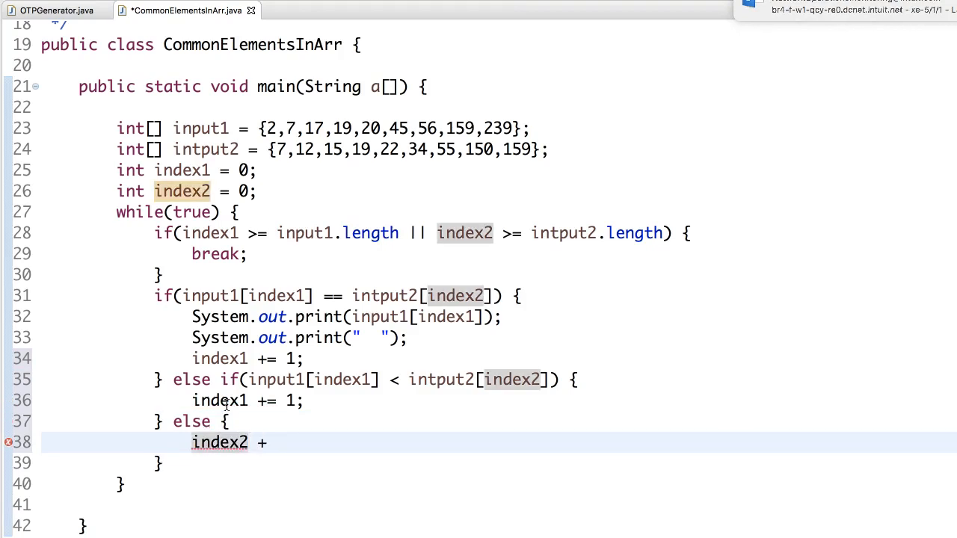
{"action": "type", "text": "= 2;"}
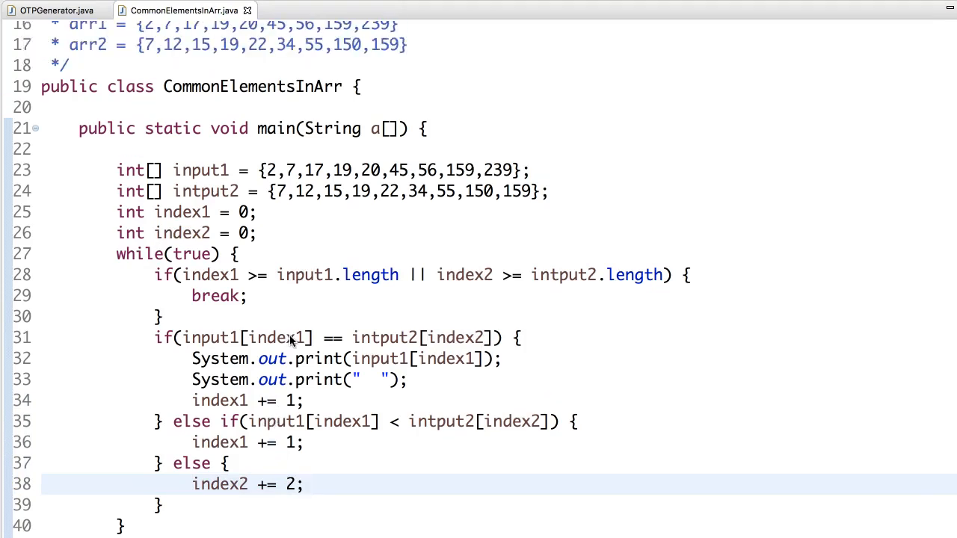
Run the program as a Java Application, saving first, to print 7 19 159.
{"action": "right_click", "coordinate": [292, 340]}
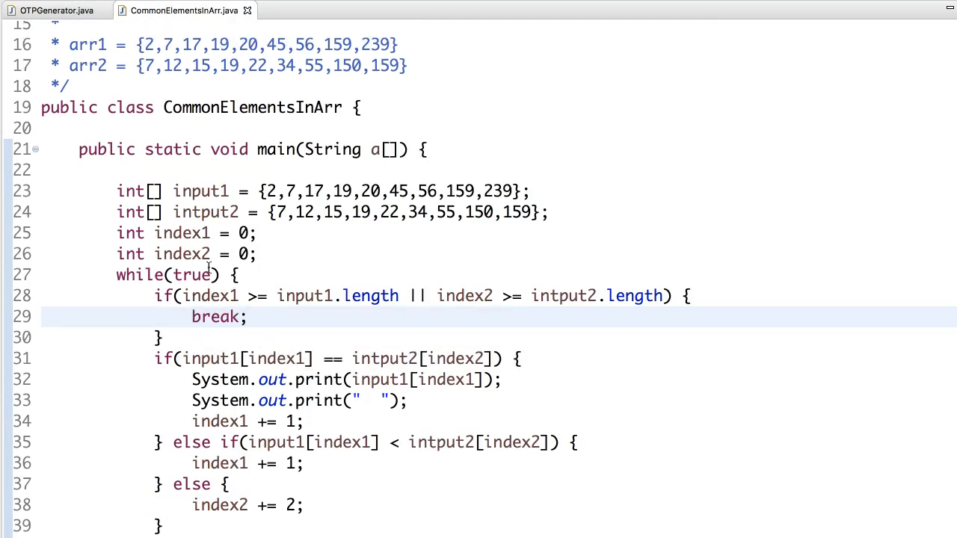
{"action": "mouse_move", "coordinate": [261, 329]}
{"action": "type", "text": "1"}
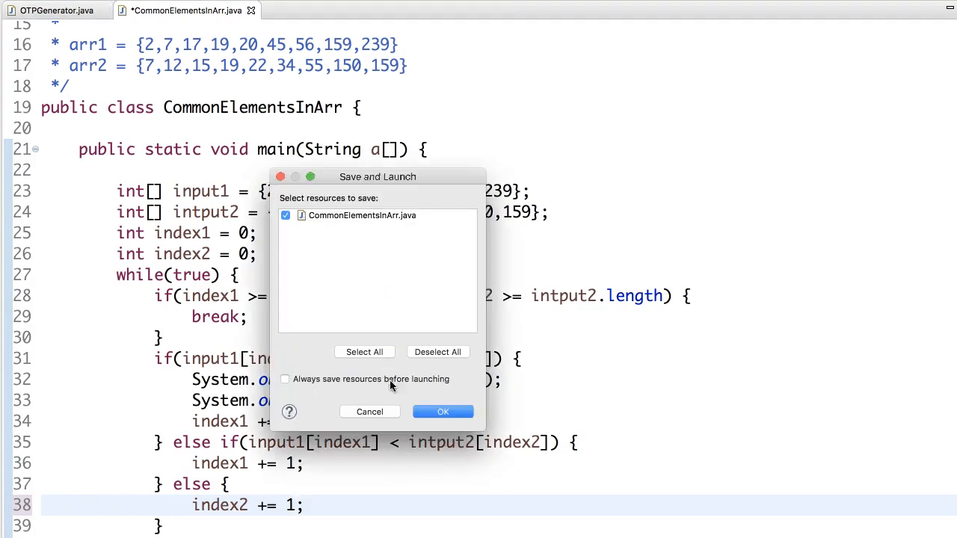
{"action": "left_click", "coordinate": [443, 412]}
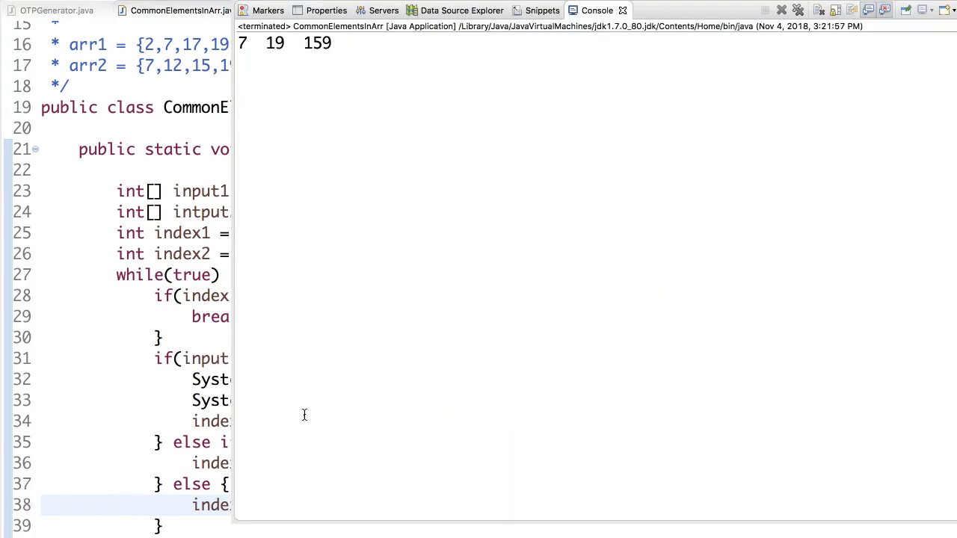